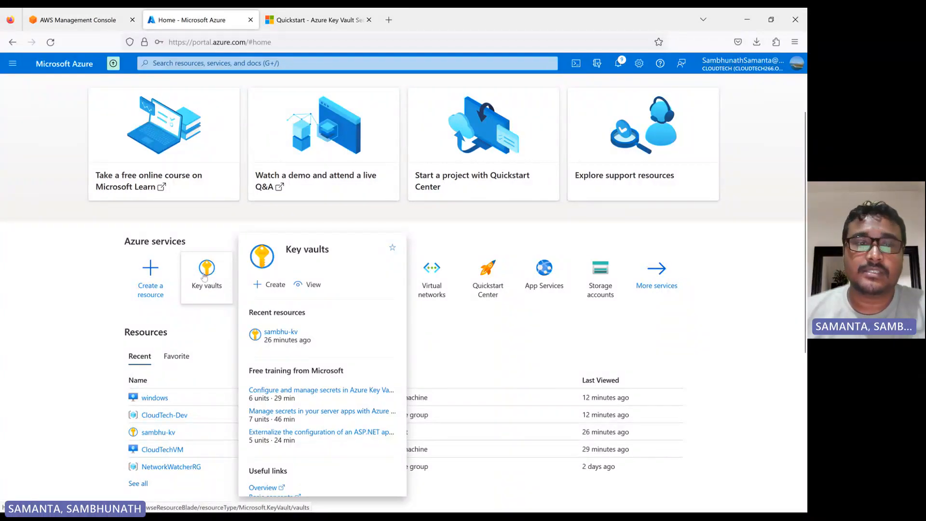
mouse_move(210, 299)
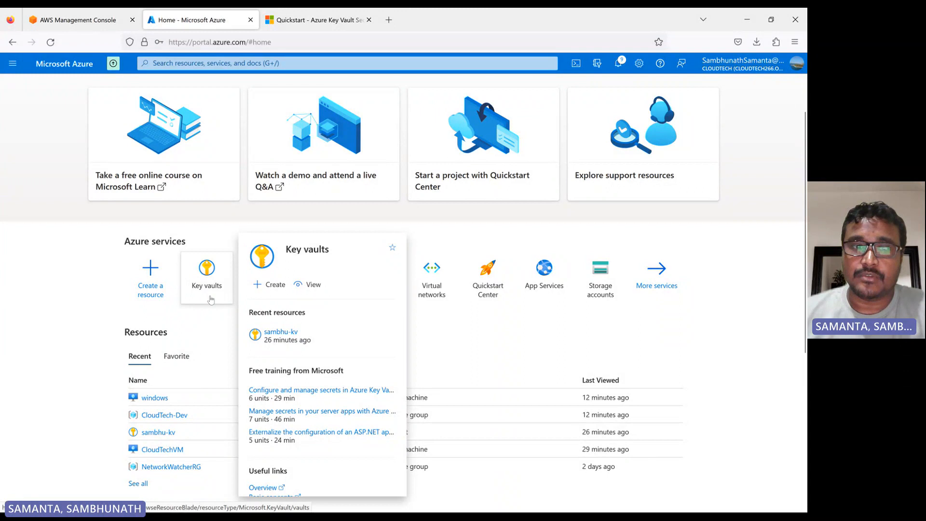
Show the Key vaults list, which contains the single vault sambhu-kv.
click(207, 278)
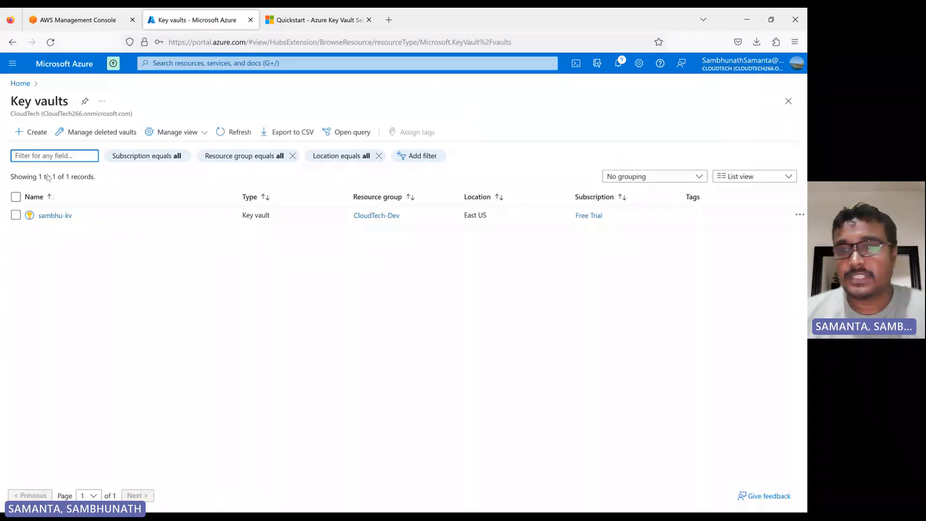
mouse_move(80, 232)
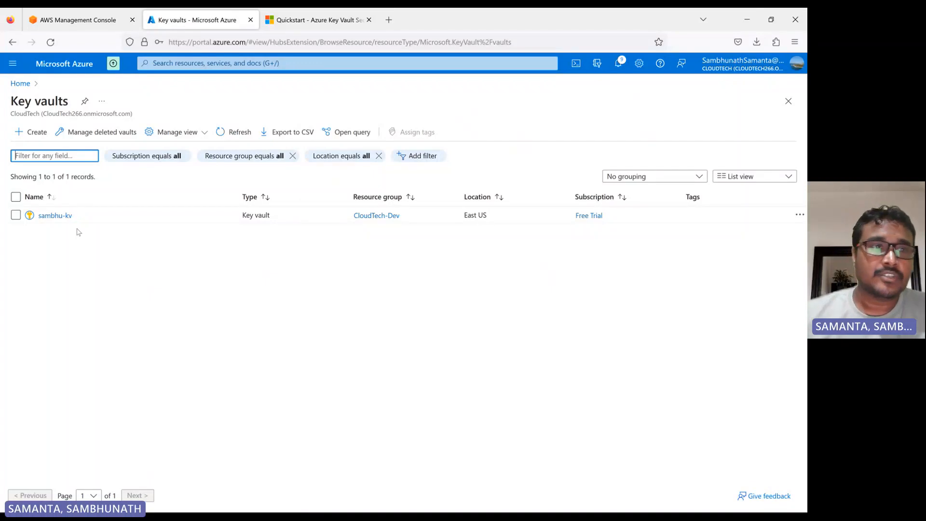
mouse_move(81, 242)
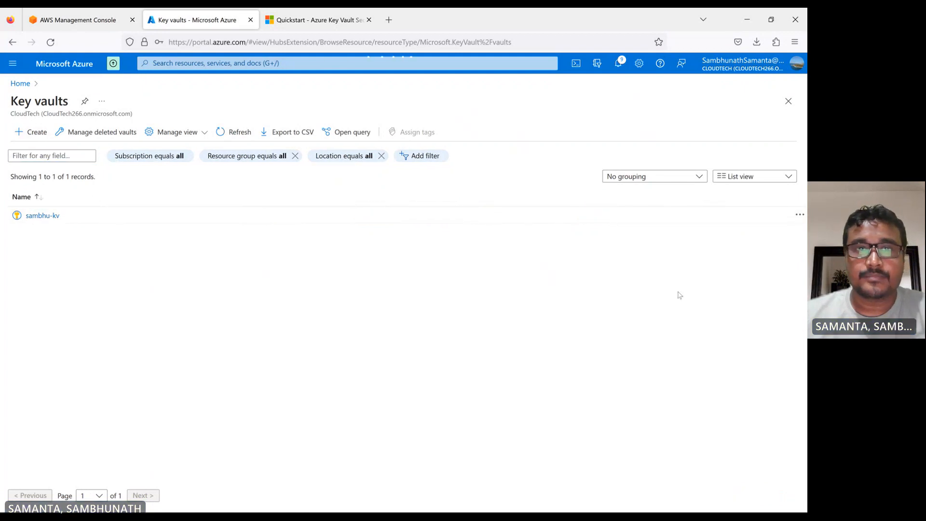
mouse_move(679, 303)
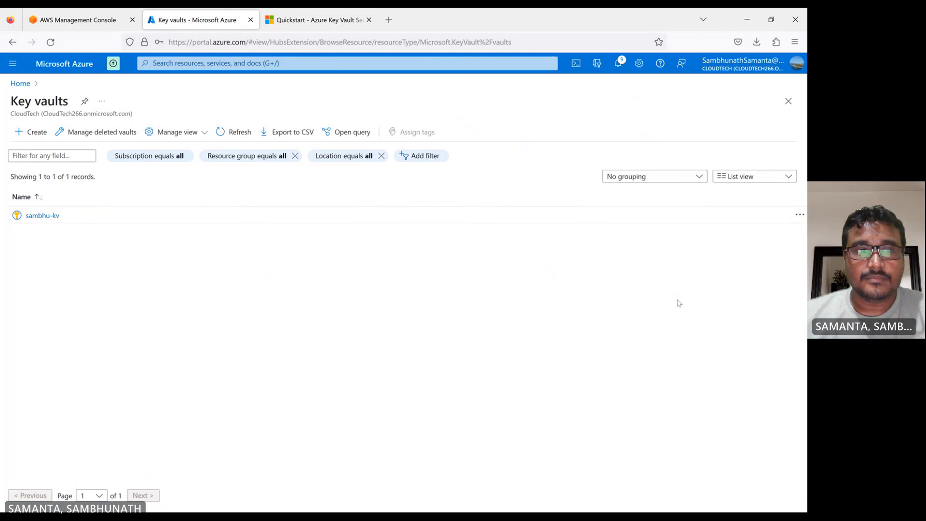
Start a new key vault in resource group CloudTech-Dev named cloutech-demo-kv.
click(37, 131)
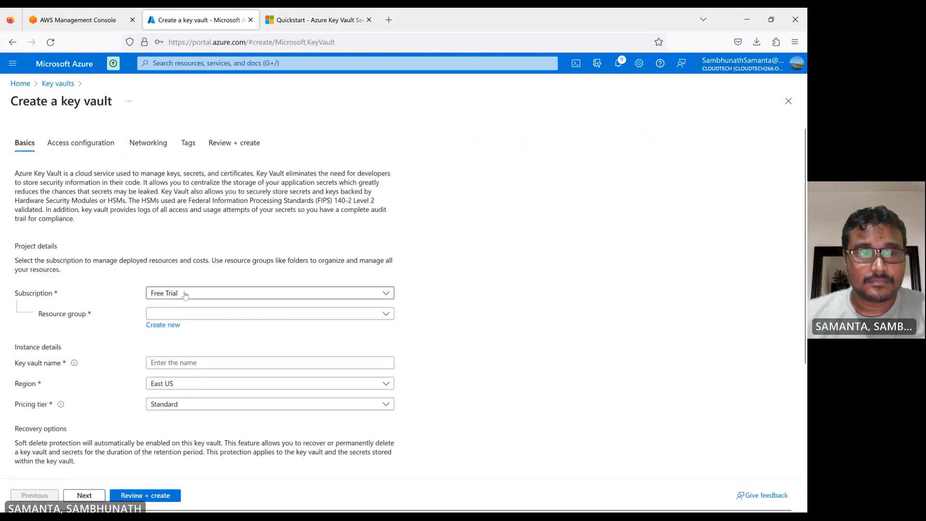
click(270, 314)
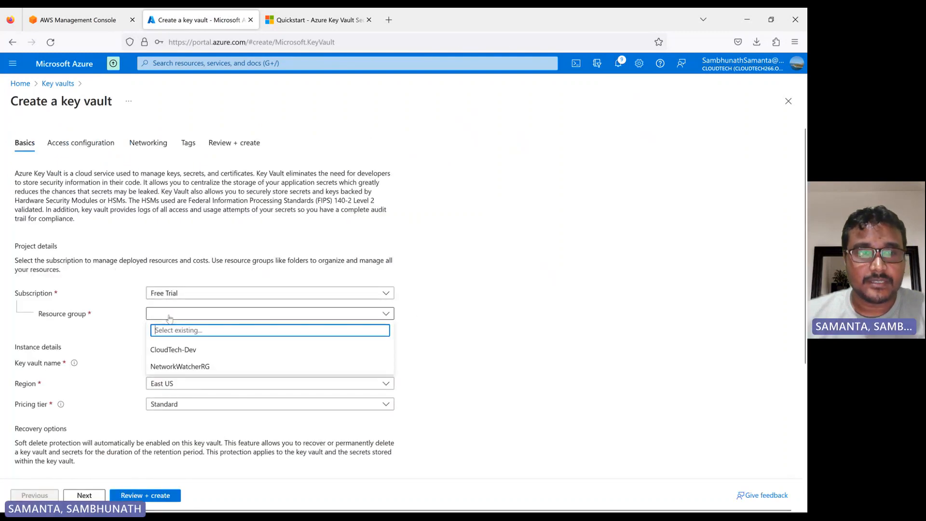
click(173, 350)
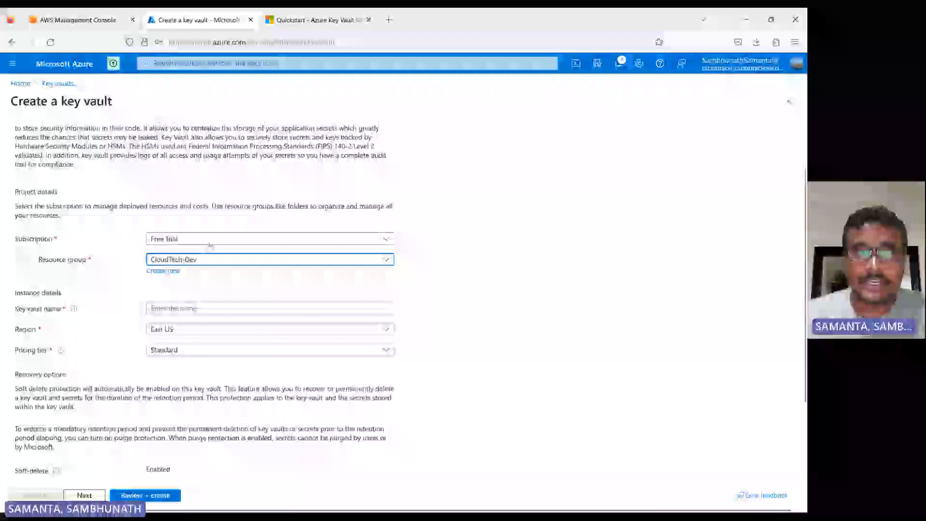
click(271, 309)
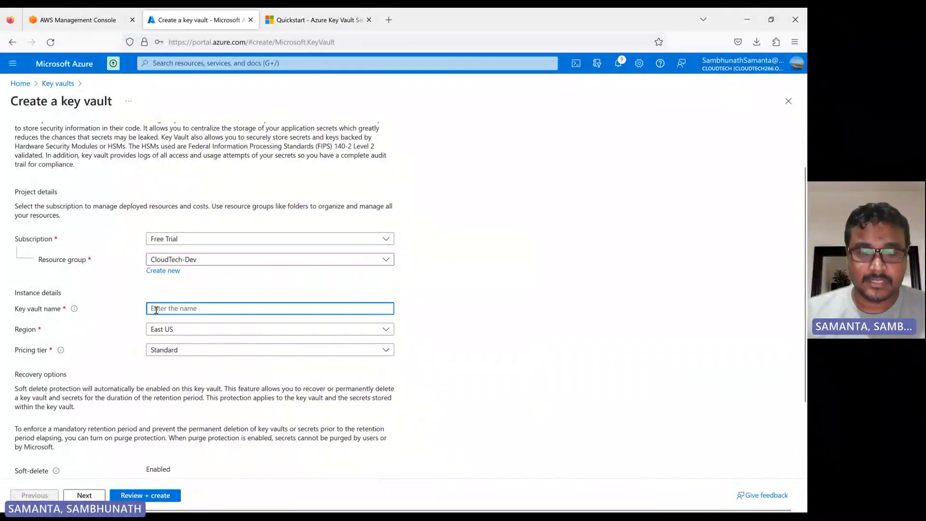
text(cloutech-demo-kv)
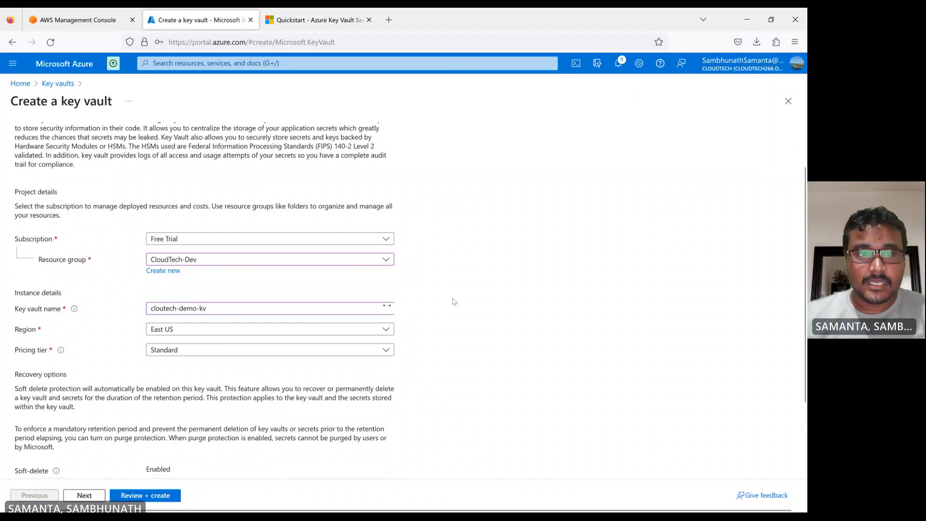
Review the vault settings and submit creation of cloutech-demo-kv.
scroll(down, 3)
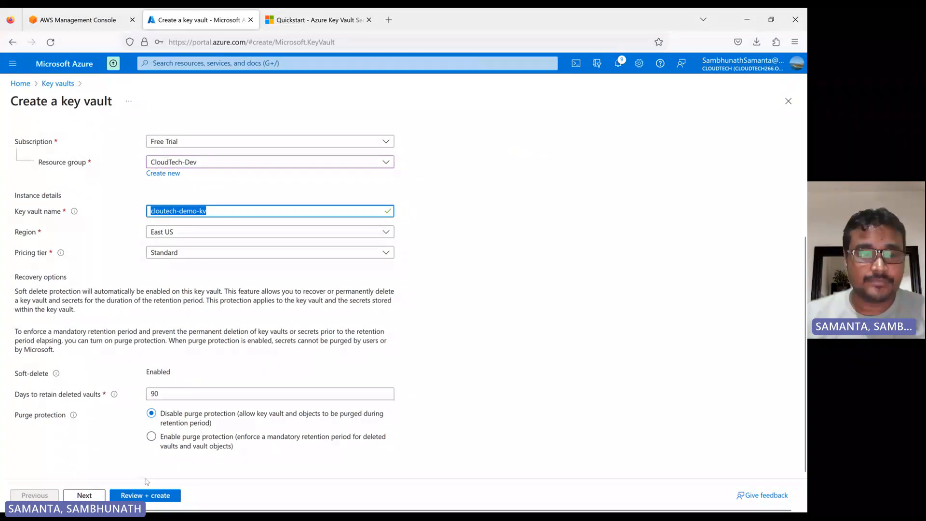
click(145, 496)
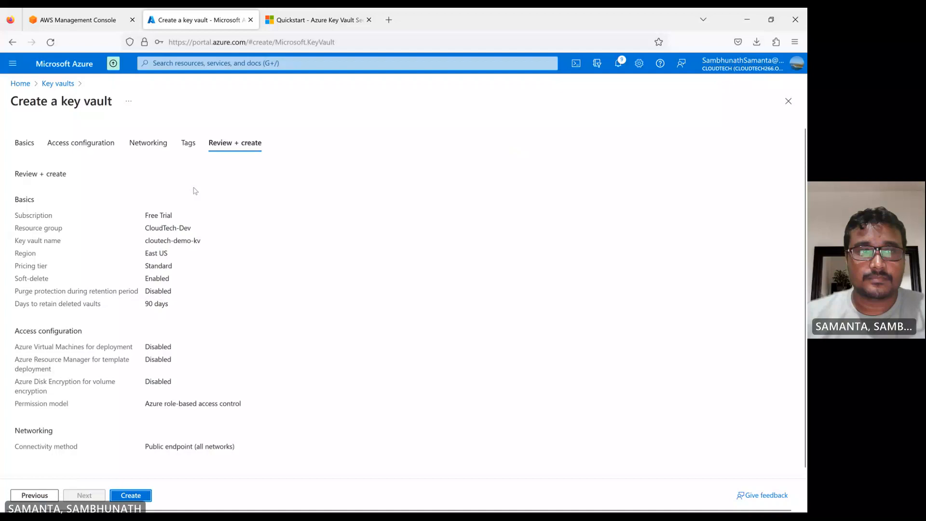
click(130, 495)
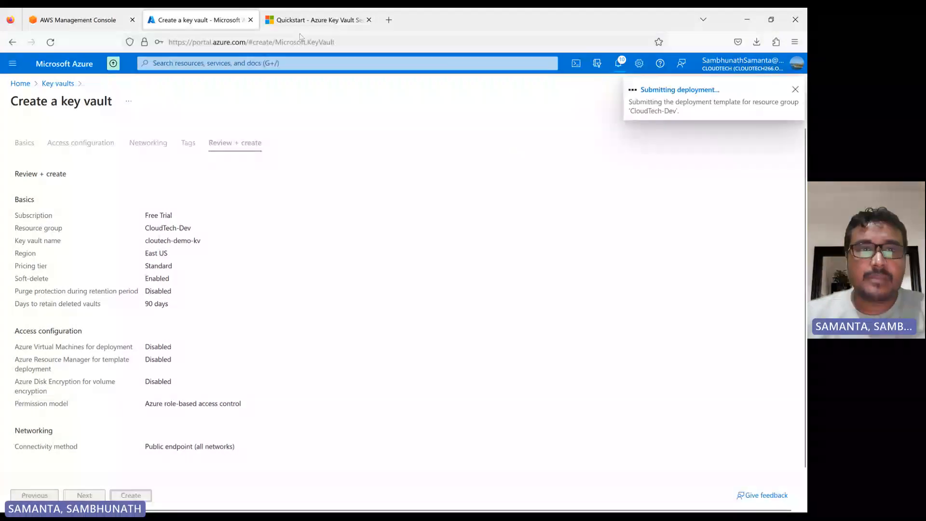
Read through the Java Key Vault quickstart and select the two pom.xml dependency entries.
click(317, 20)
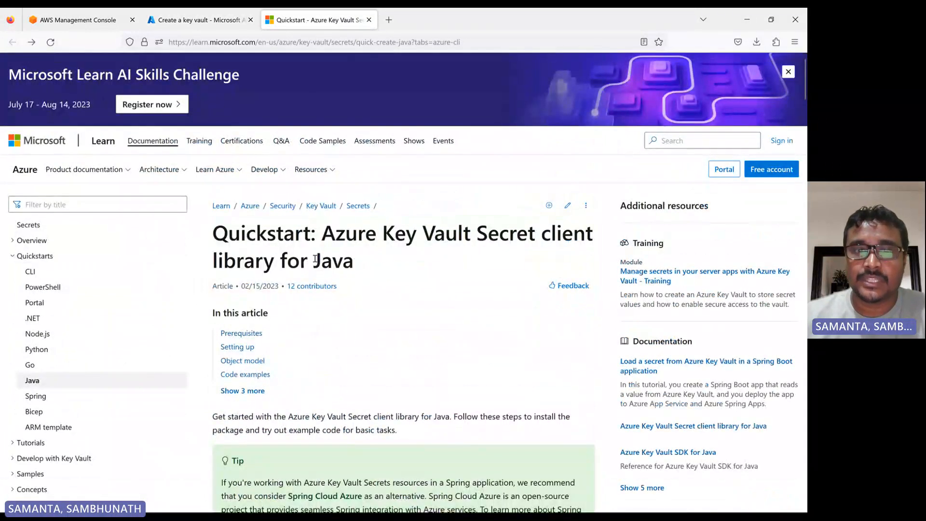
scroll(down, 3)
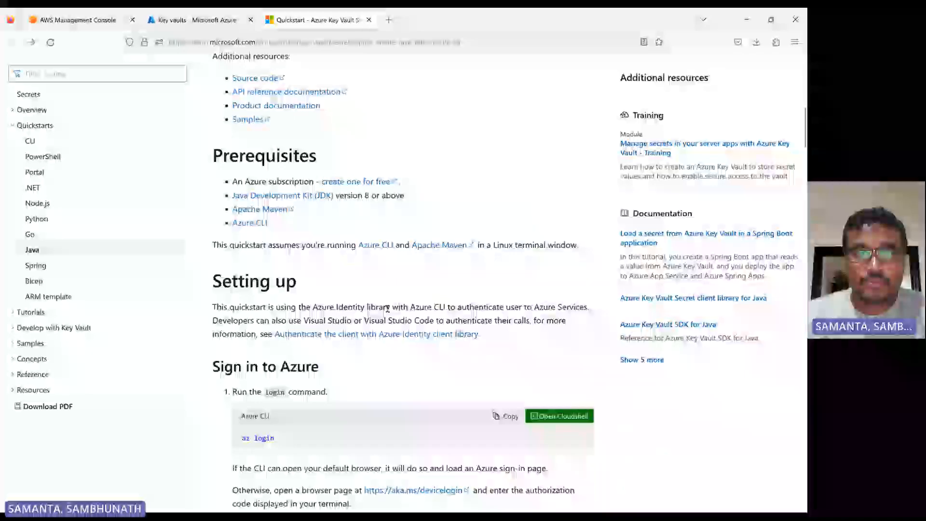
scroll(down, 3)
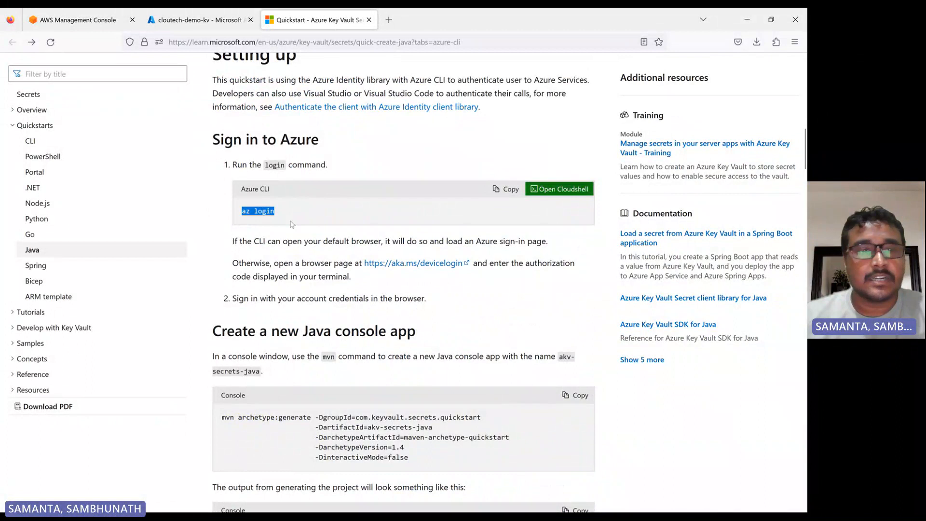
mouse_move(382, 175)
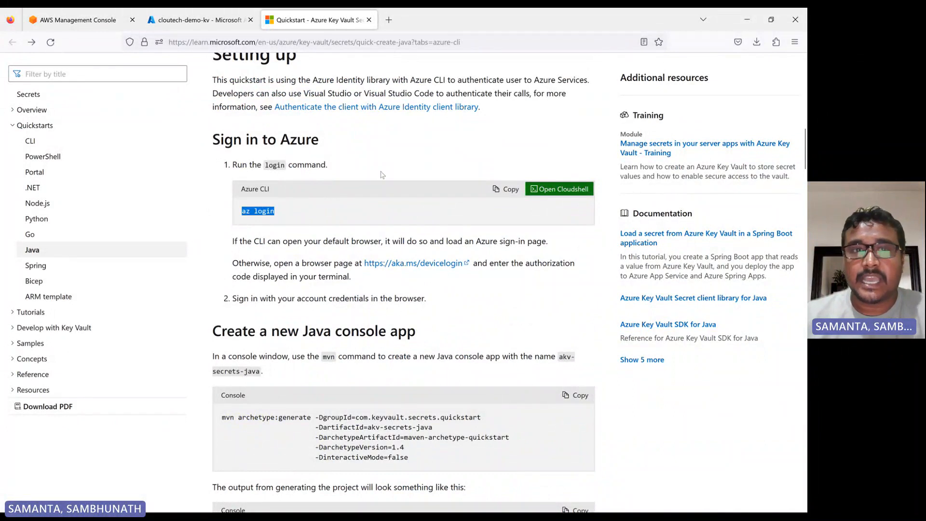
mouse_move(289, 227)
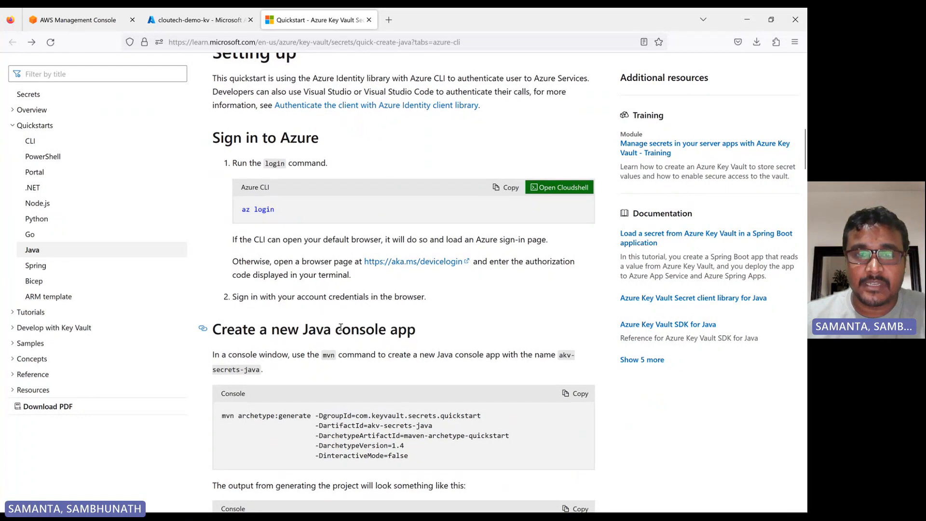
scroll(down, 3)
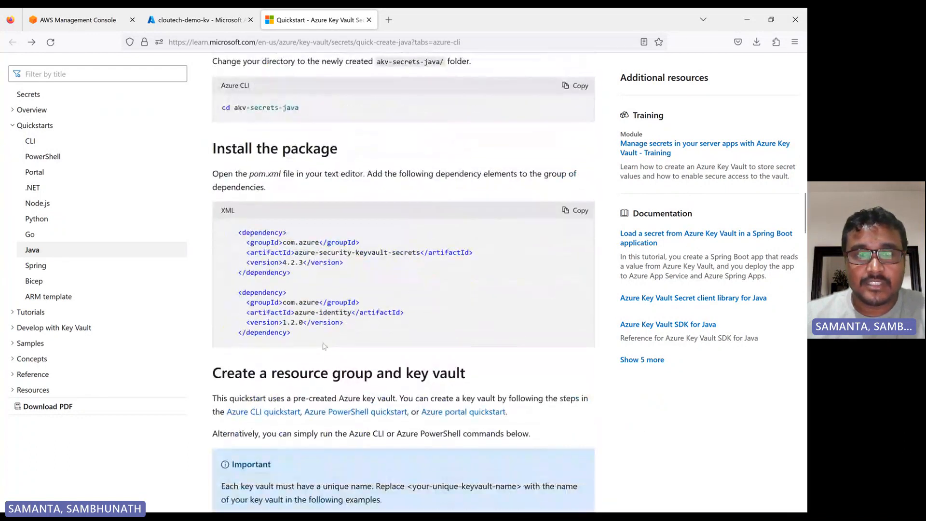
drag(238, 232, 290, 332)
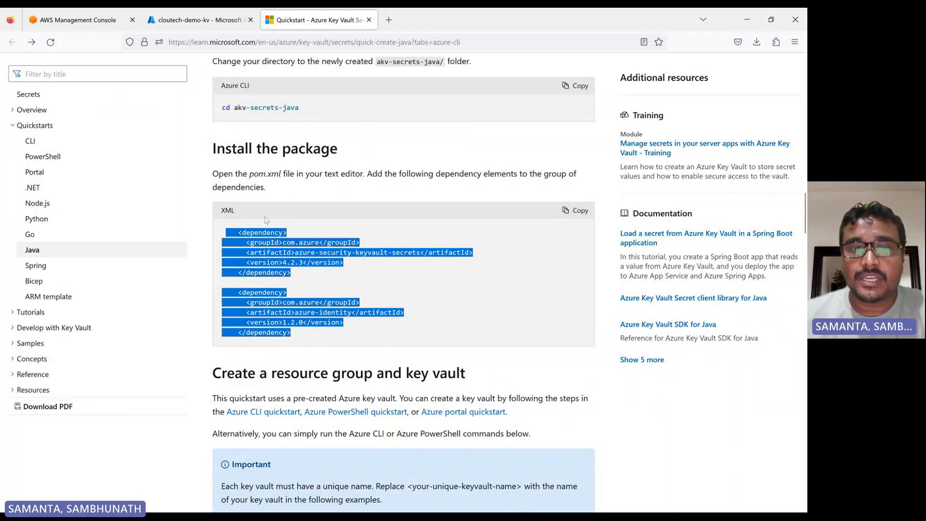
scroll(down, 3)
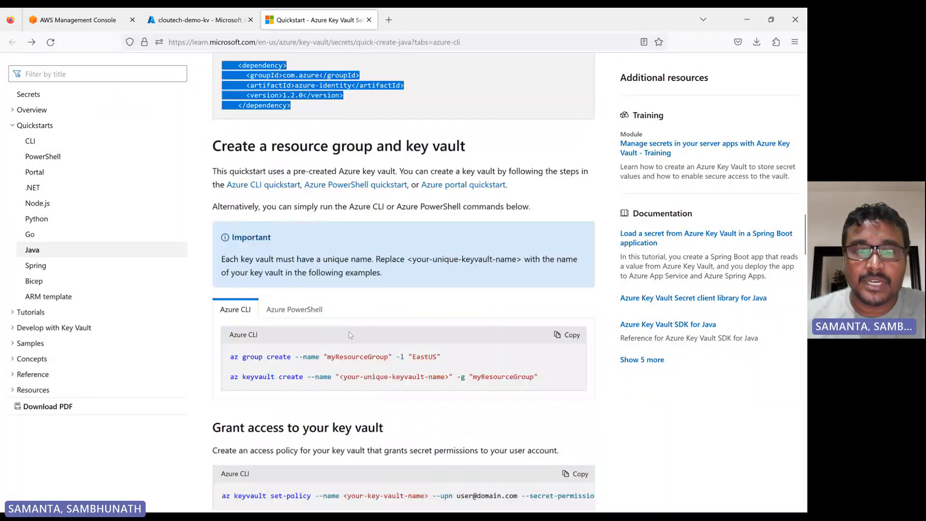
scroll(down, 3)
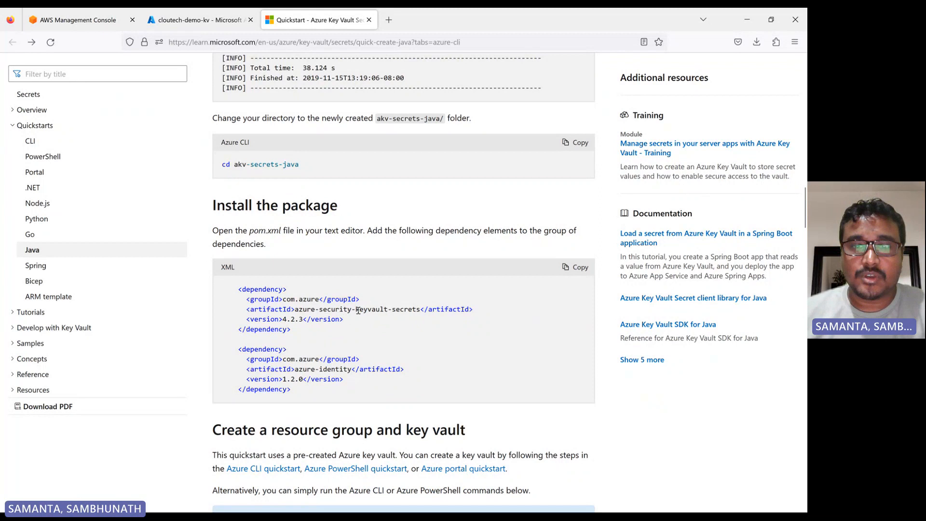
mouse_move(409, 322)
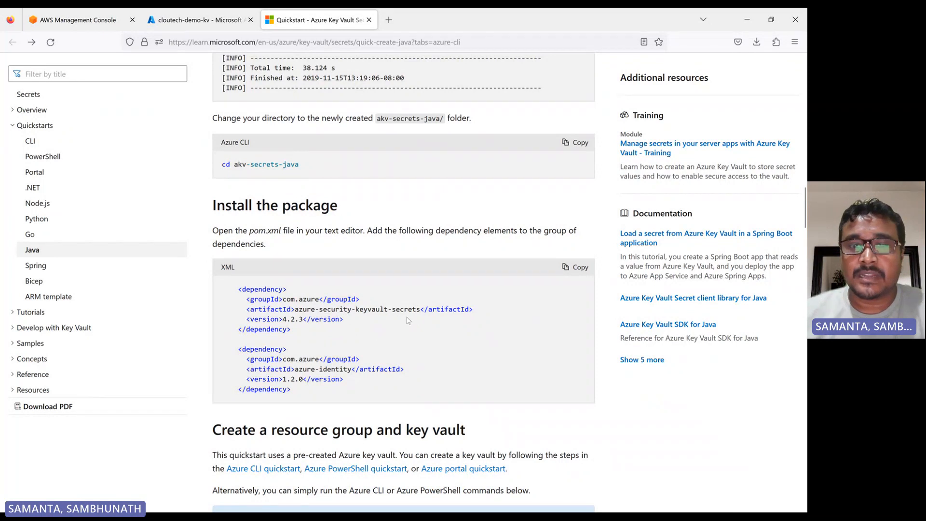
mouse_move(343, 357)
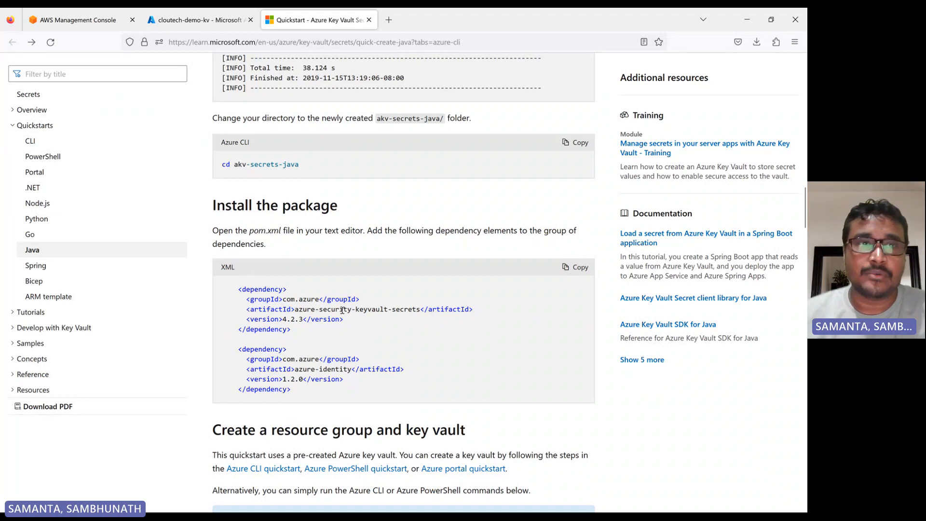
Return to the portal and show the new cloutech-demo-kv vault's Secrets page.
click(198, 20)
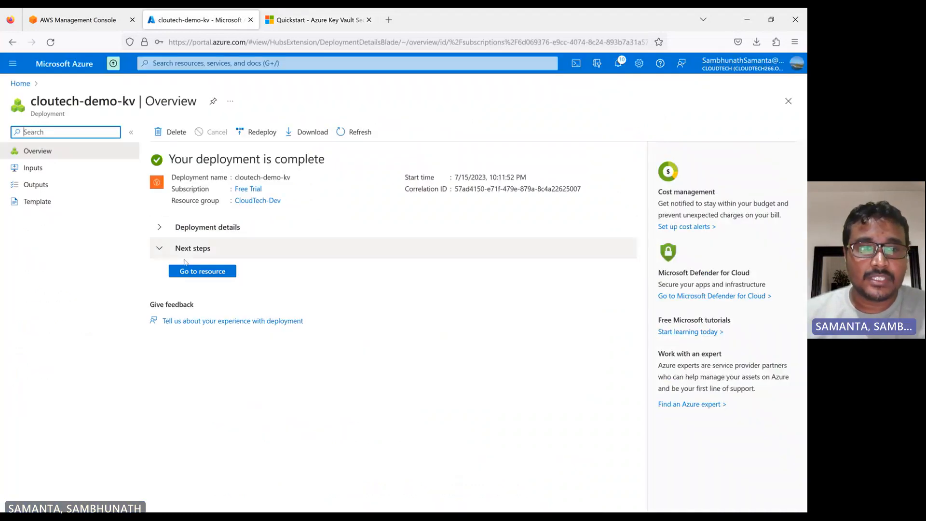
click(202, 272)
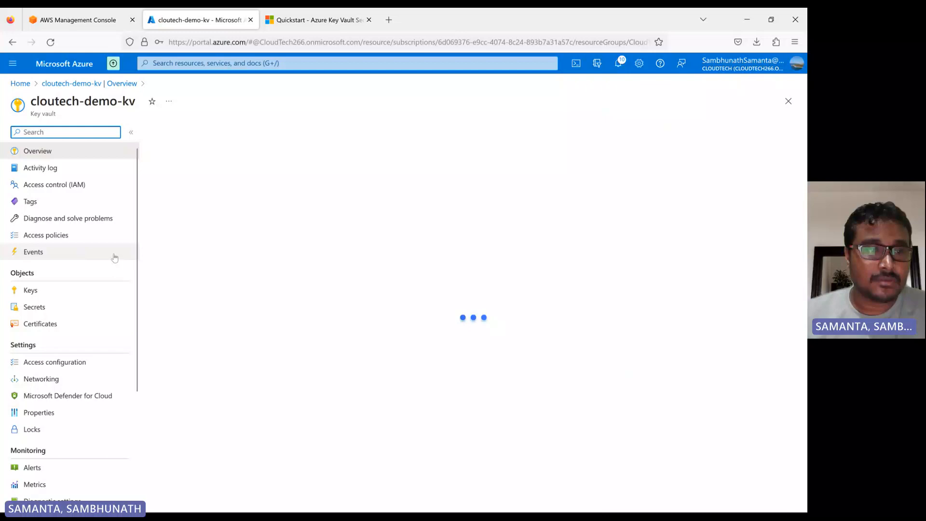
click(34, 307)
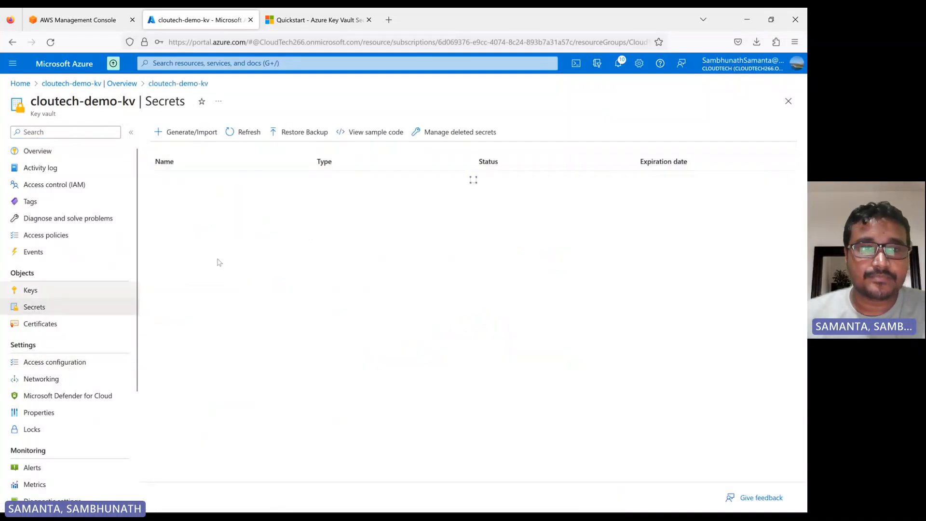
Submit a secret named cloudtech-kv with an activation date; creation fails with an RBAC permission error.
click(191, 131)
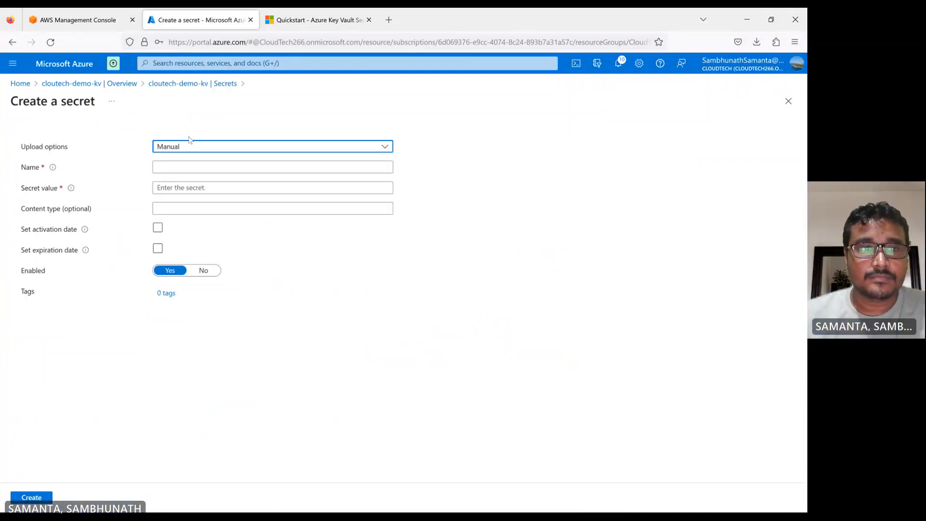
text(c)
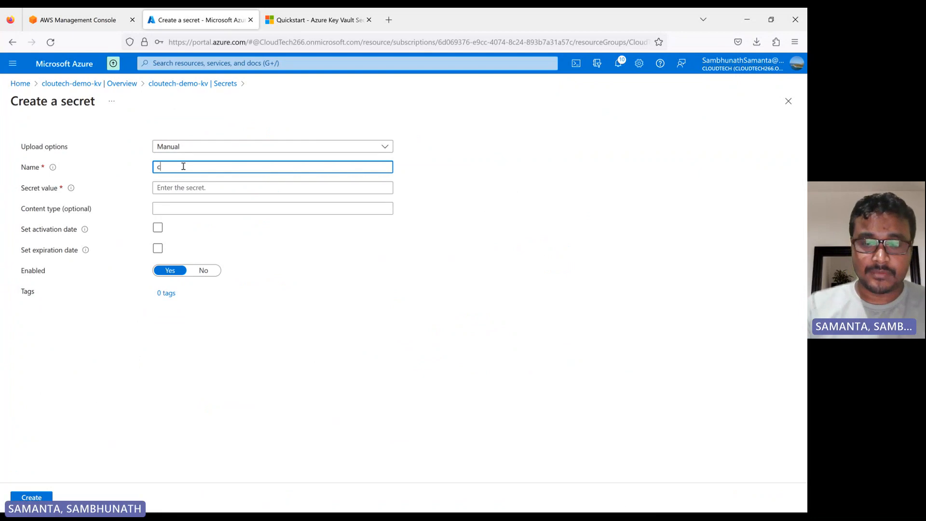
text(loudtech-kv)
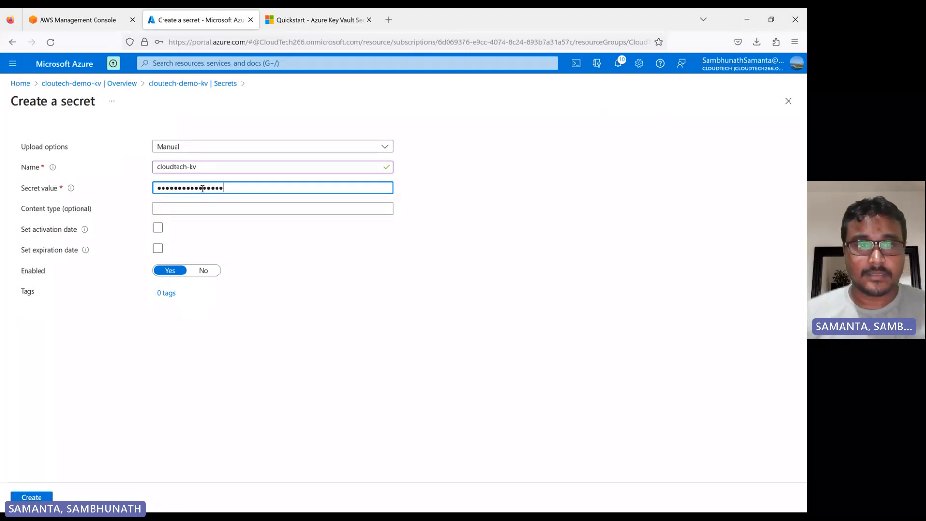
click(158, 227)
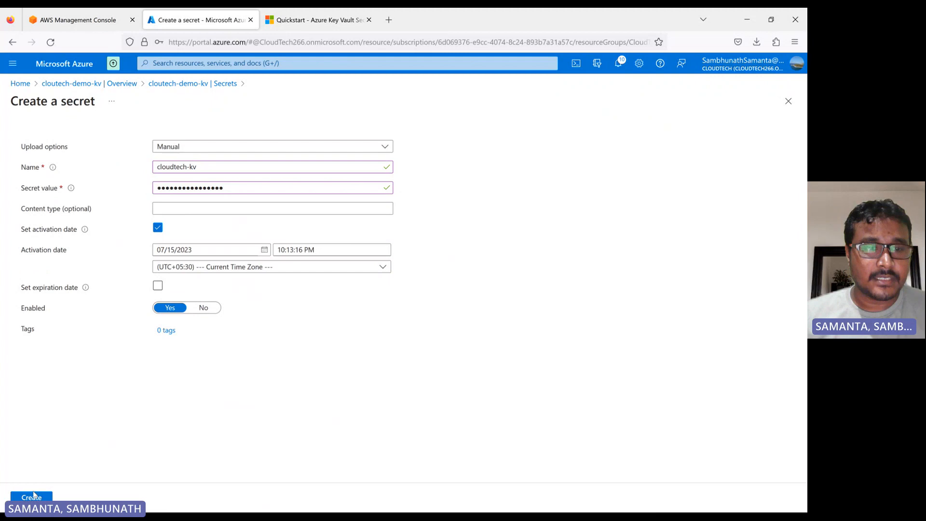
click(31, 498)
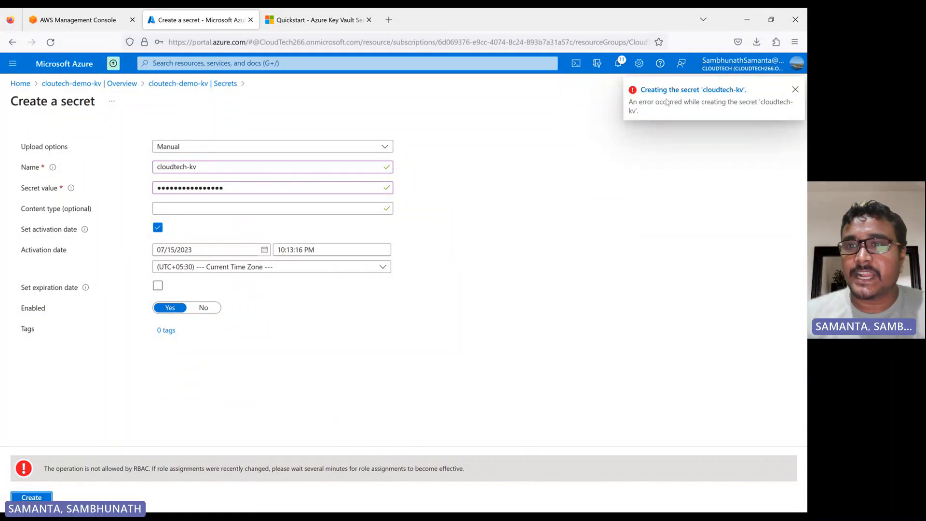
mouse_move(144, 122)
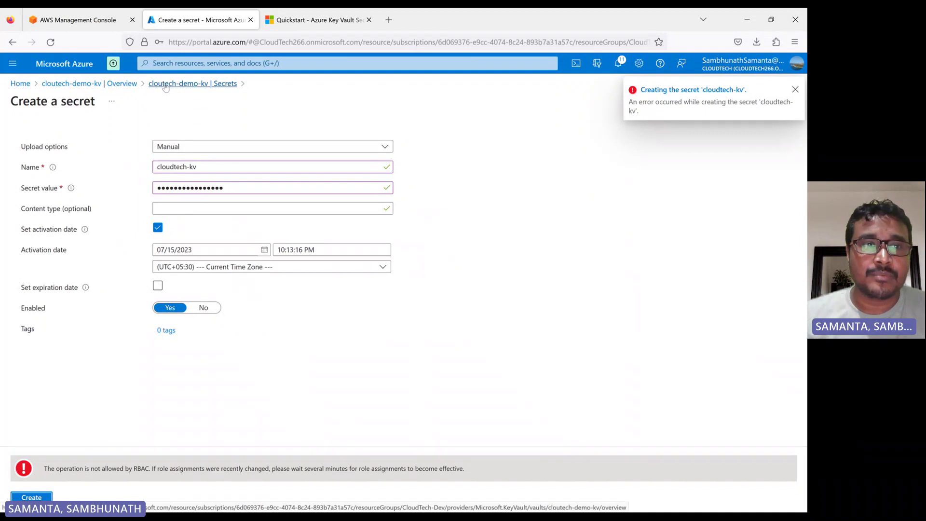
click(192, 83)
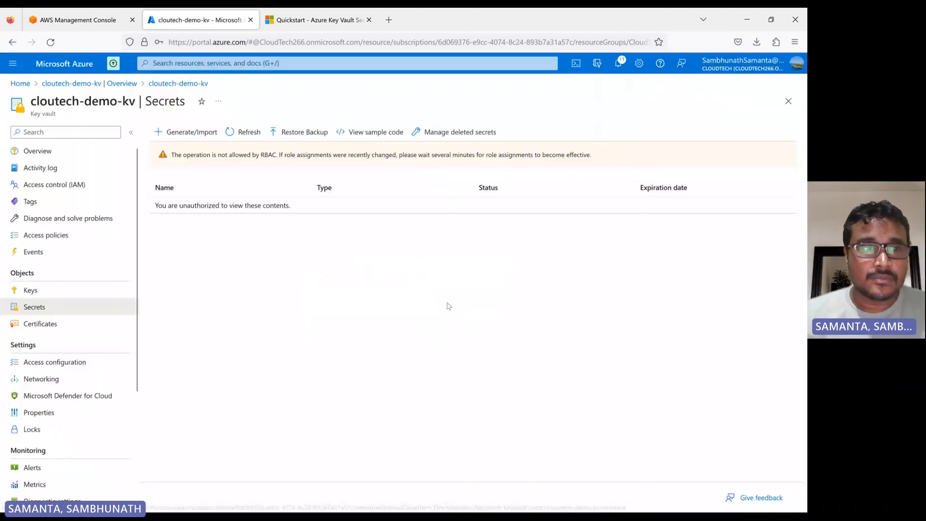
In Access control (IAM), begin a Key Vault Administrator role assignment and bring up the member picker.
click(53, 184)
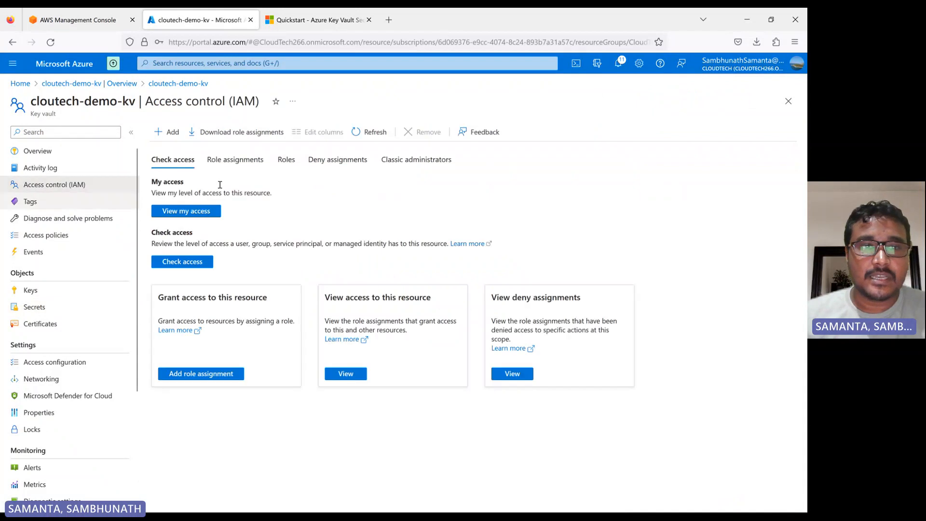
click(201, 374)
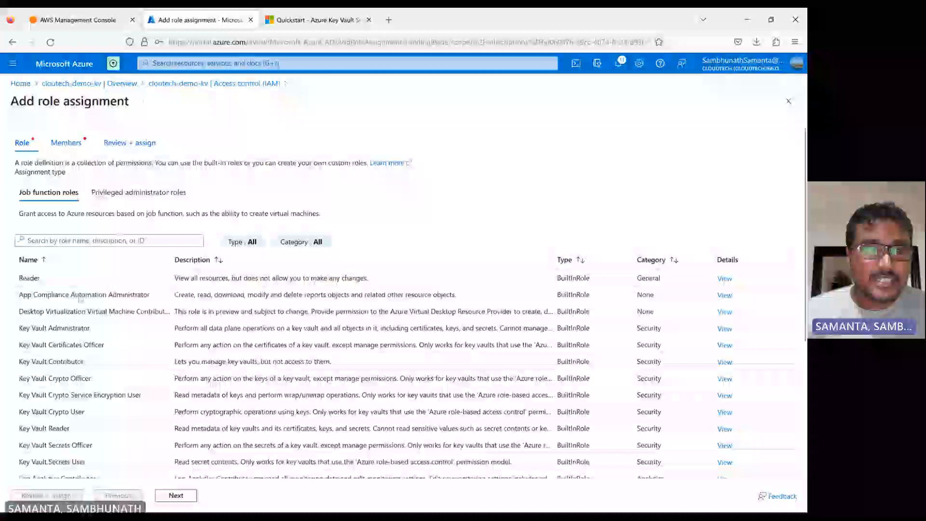
click(54, 328)
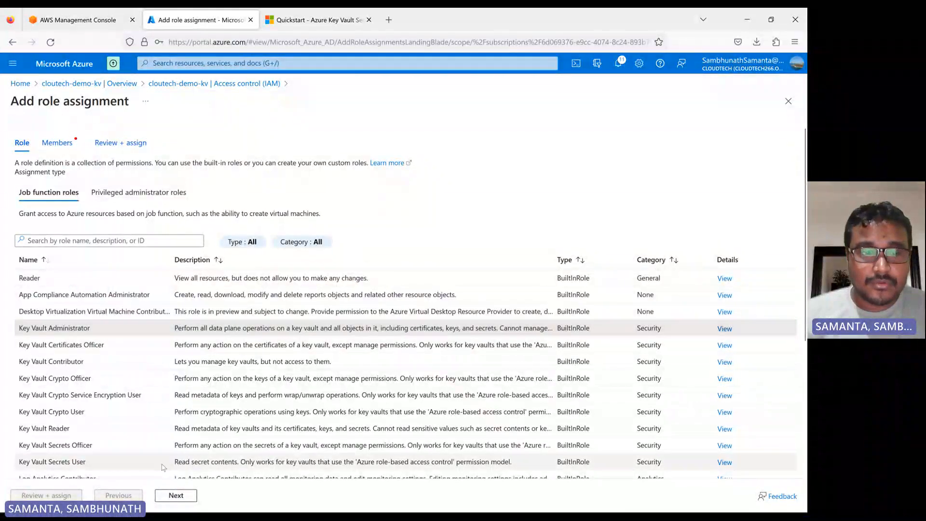
click(176, 496)
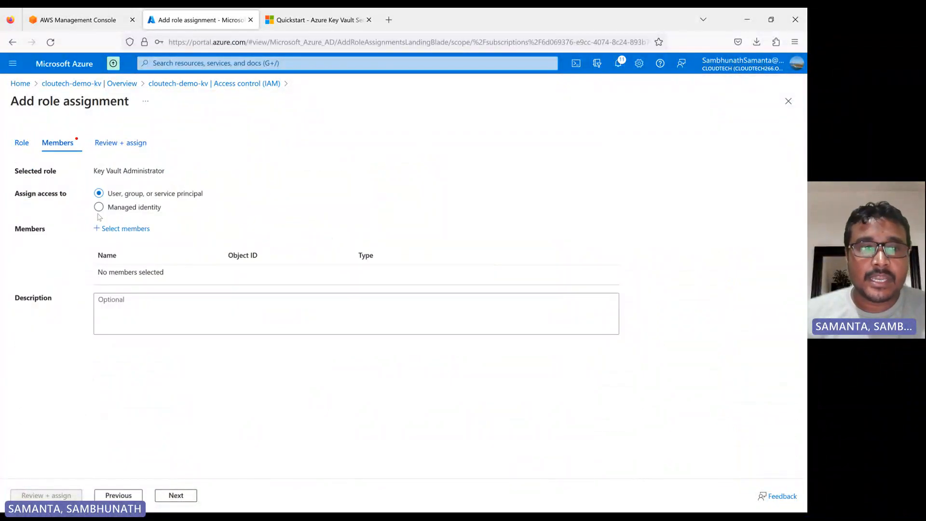
mouse_move(192, 198)
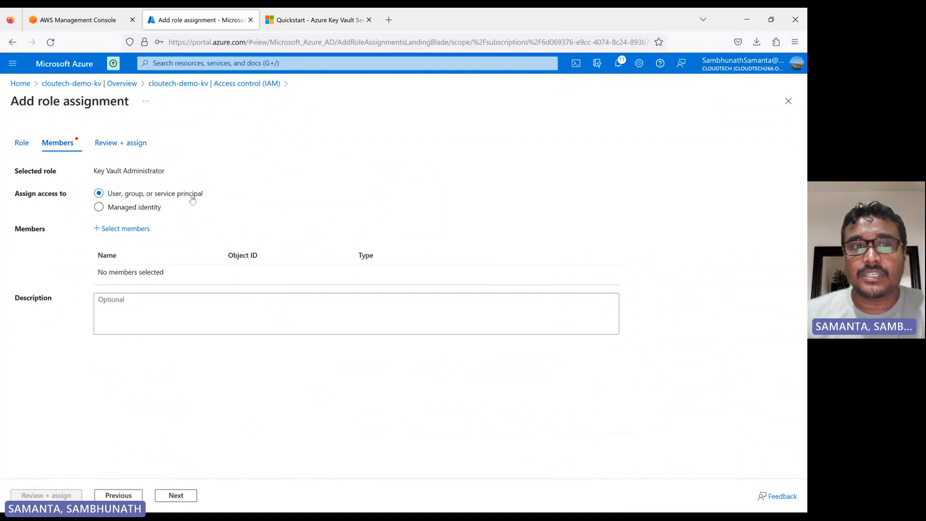
mouse_move(174, 203)
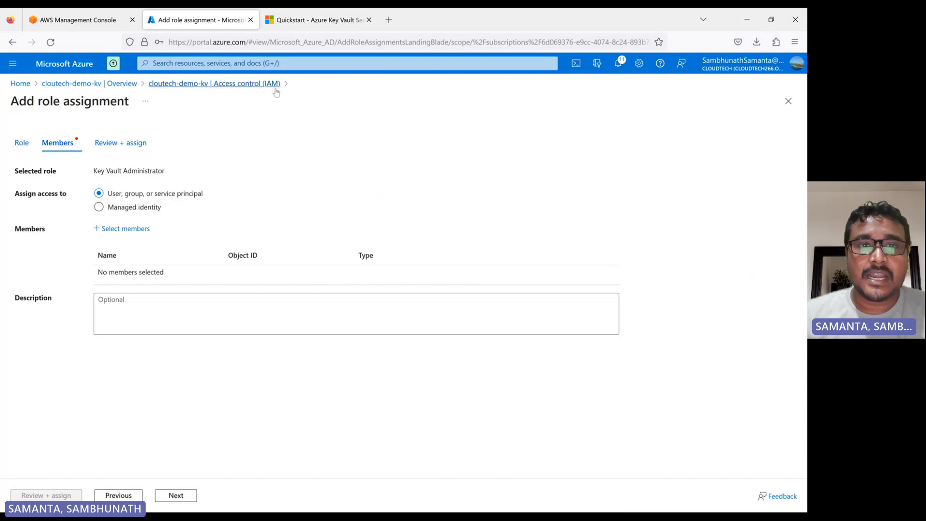
mouse_move(222, 112)
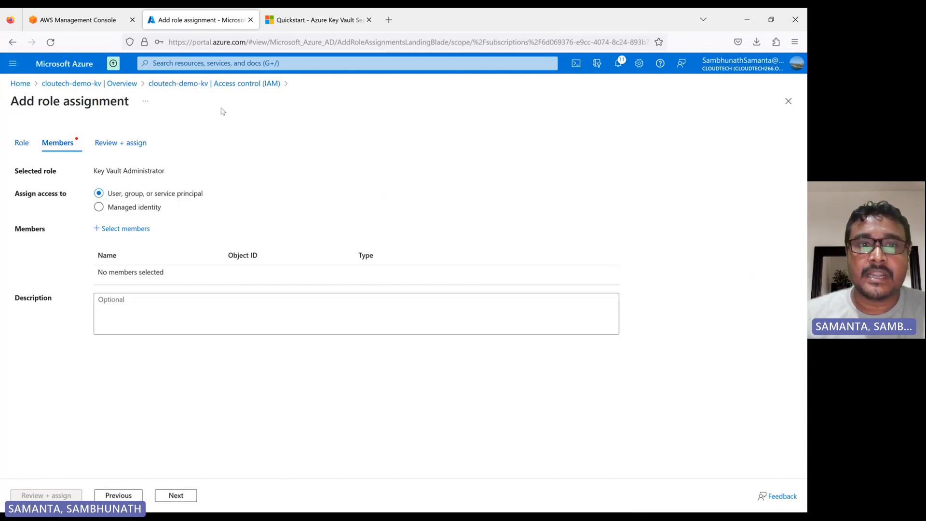
mouse_move(242, 94)
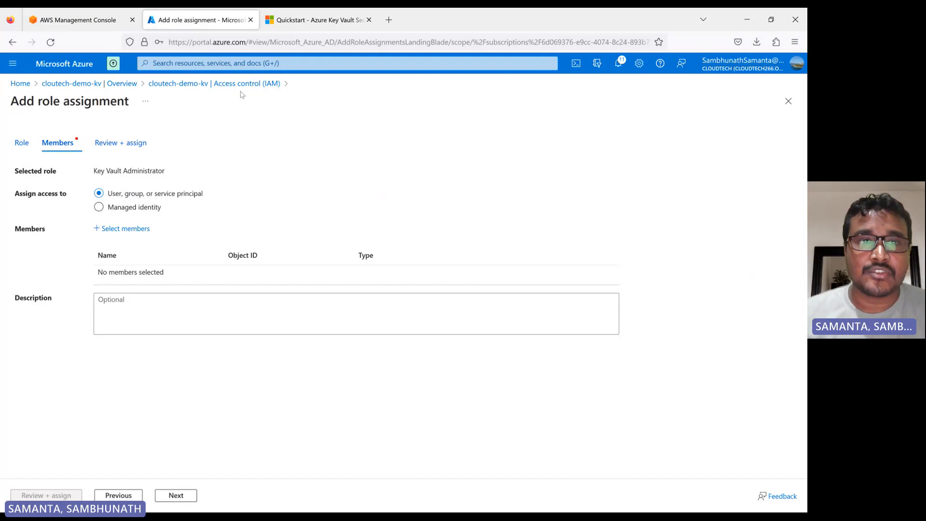
mouse_move(227, 166)
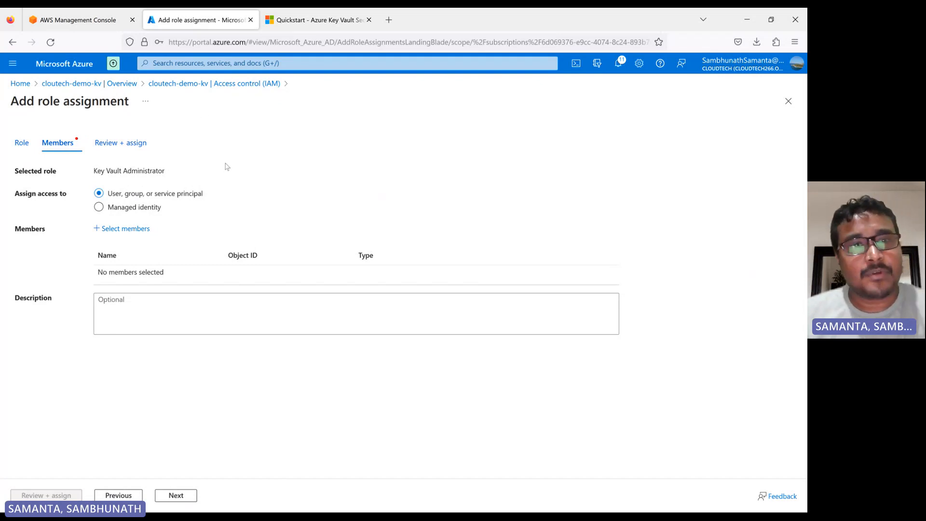
mouse_move(218, 156)
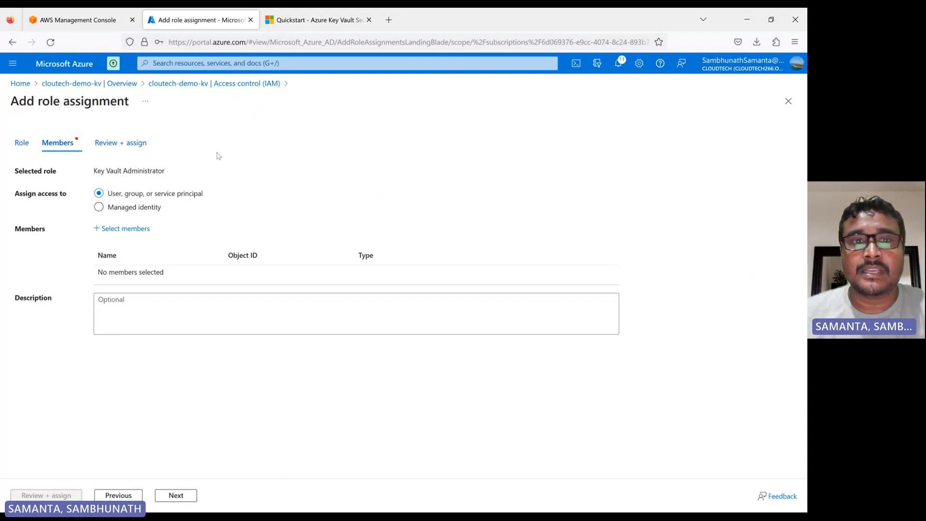
mouse_move(260, 98)
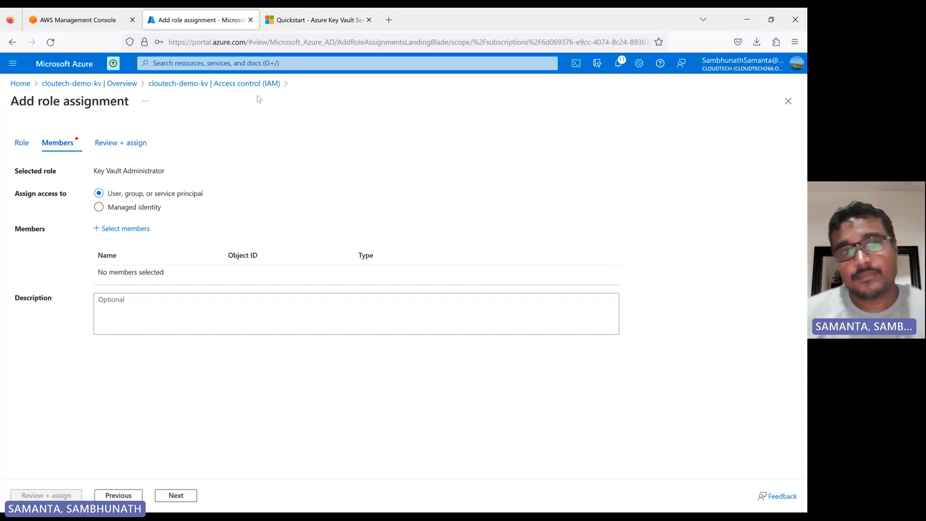
mouse_move(241, 190)
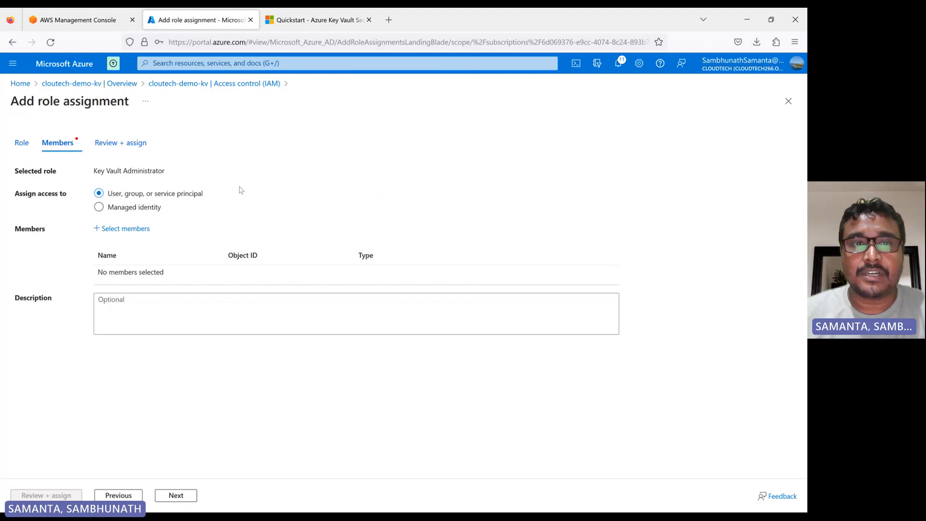
mouse_move(194, 140)
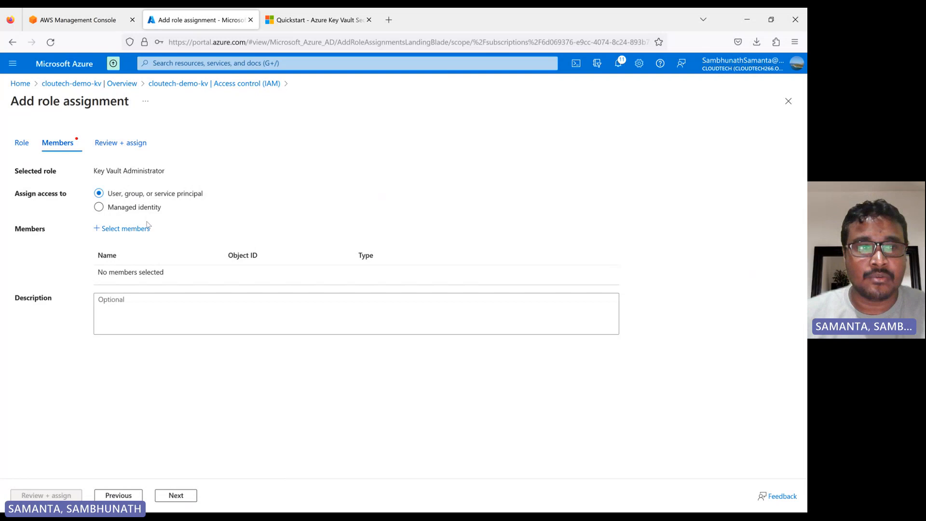
click(124, 228)
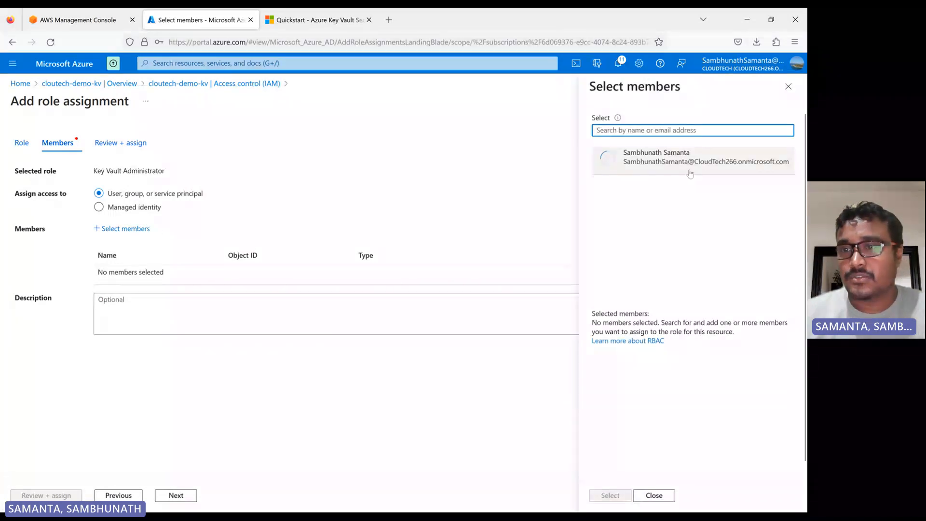
Assign the signed-in user Sambhunath Samanta as Key Vault Administrator, then return to the vault's Secrets.
click(691, 160)
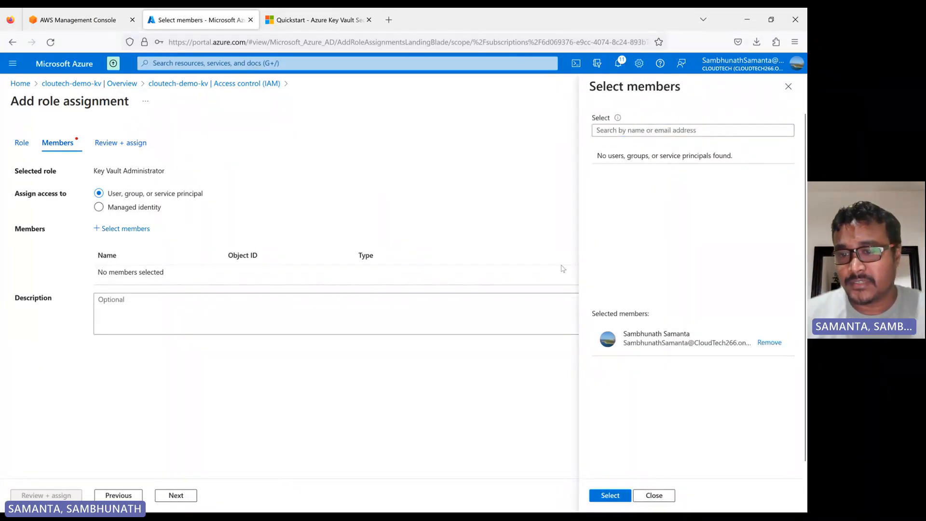
click(610, 509)
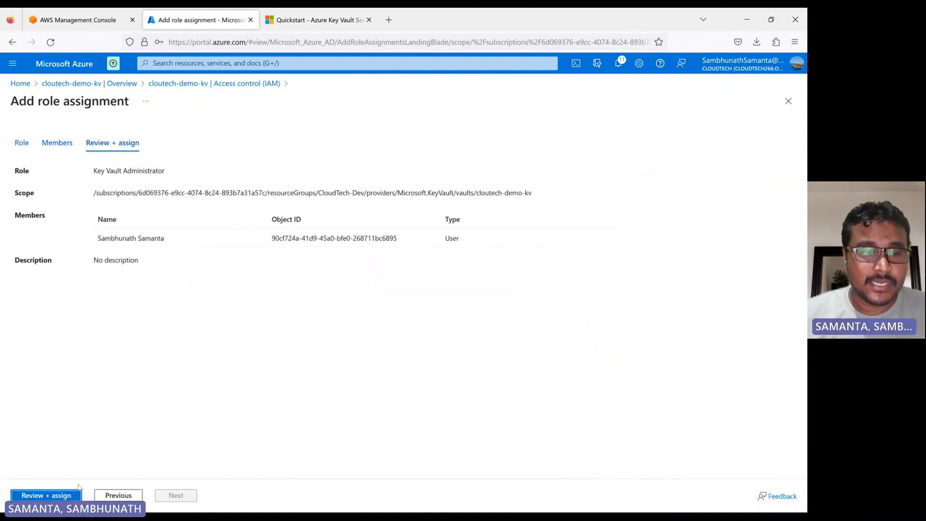
click(45, 496)
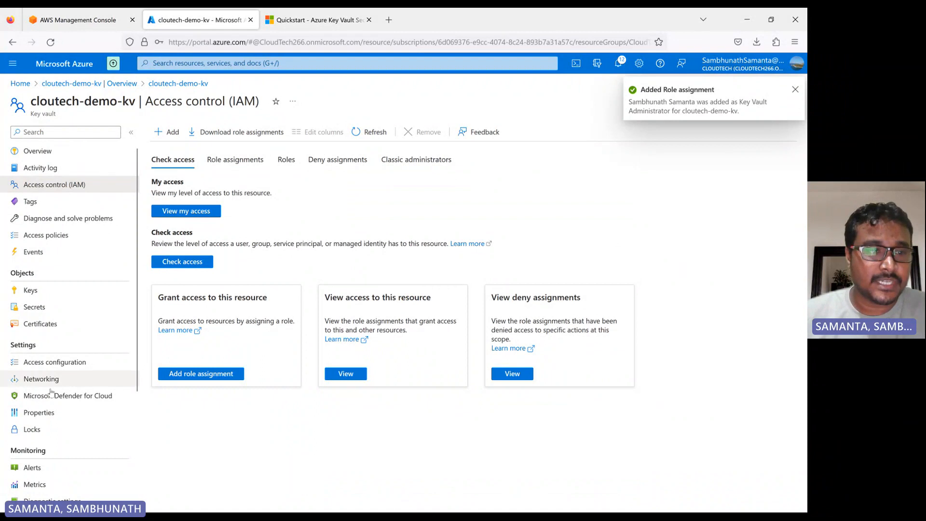
click(34, 307)
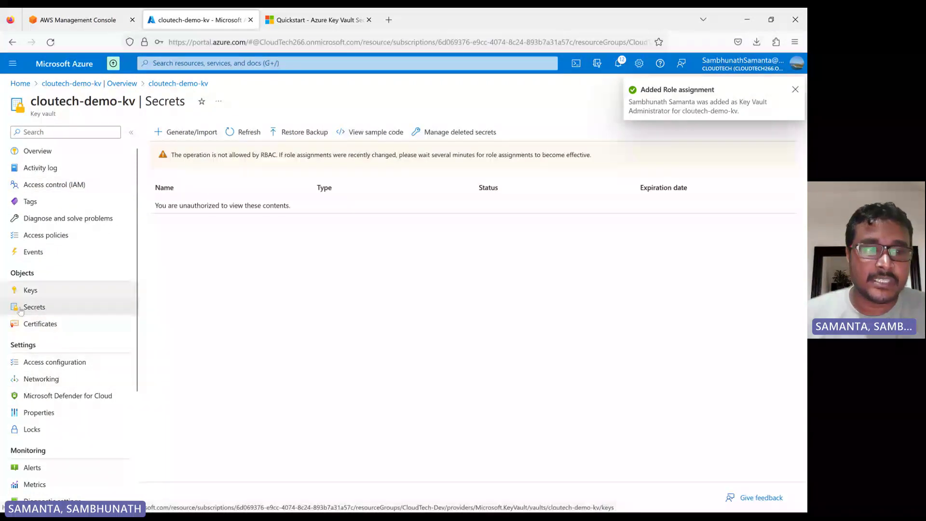
Create a secret named cloutech-demo-kv with its value in the key vault.
click(190, 131)
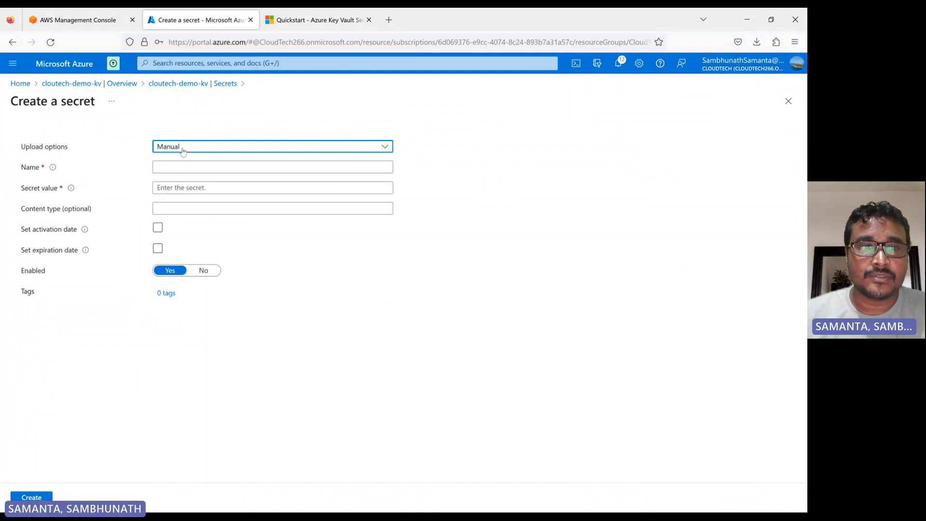
text(cloutech-demo-kv)
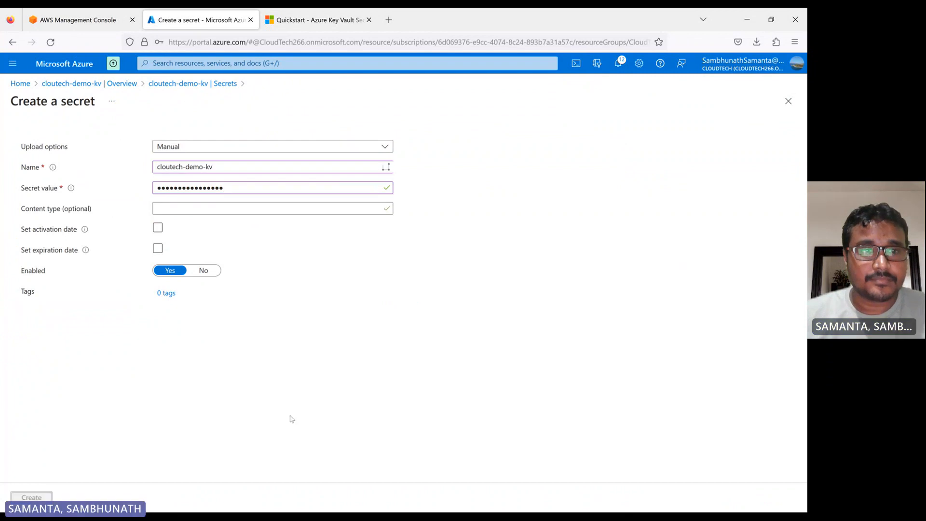
click(31, 497)
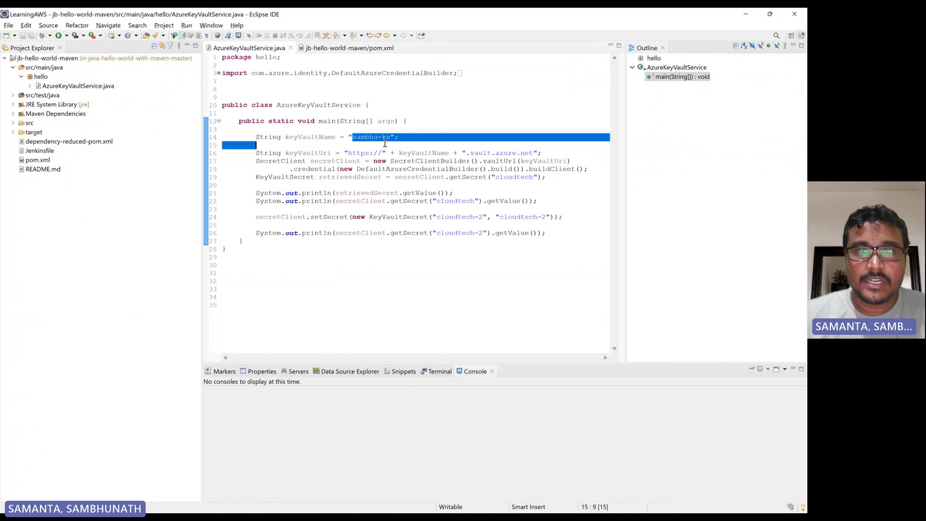
Edit the setSecret and getSecret lines in AzureKeyVaultService.java to use cloutech-demo-kv-2.
text(cloutech-demo-kv)
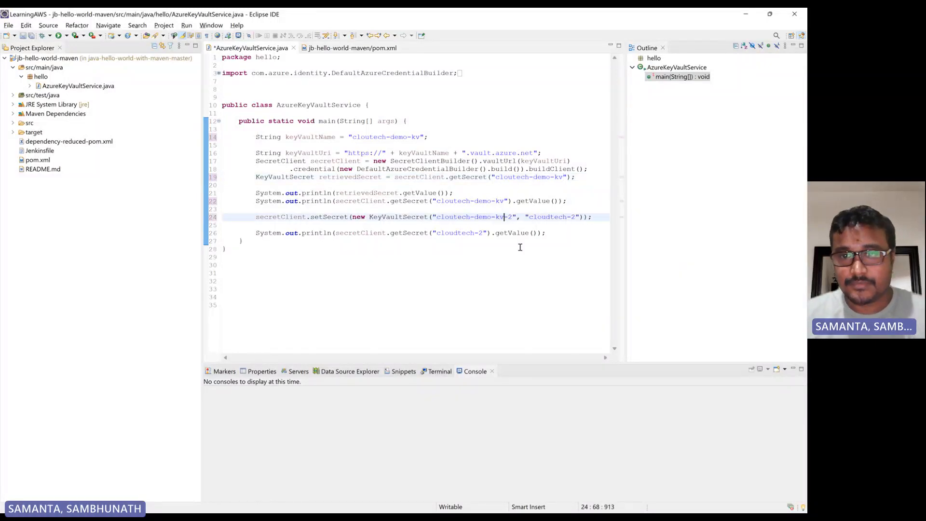
double_click(546, 217)
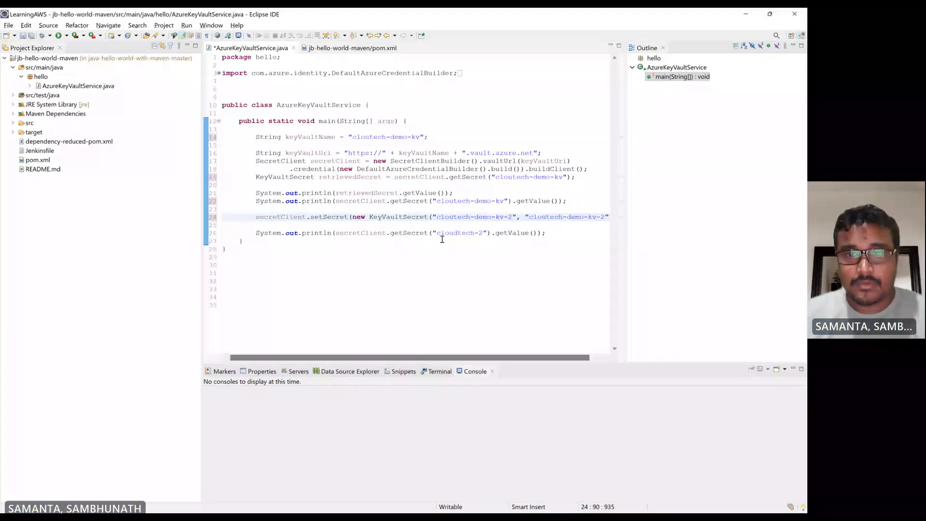
double_click(454, 232)
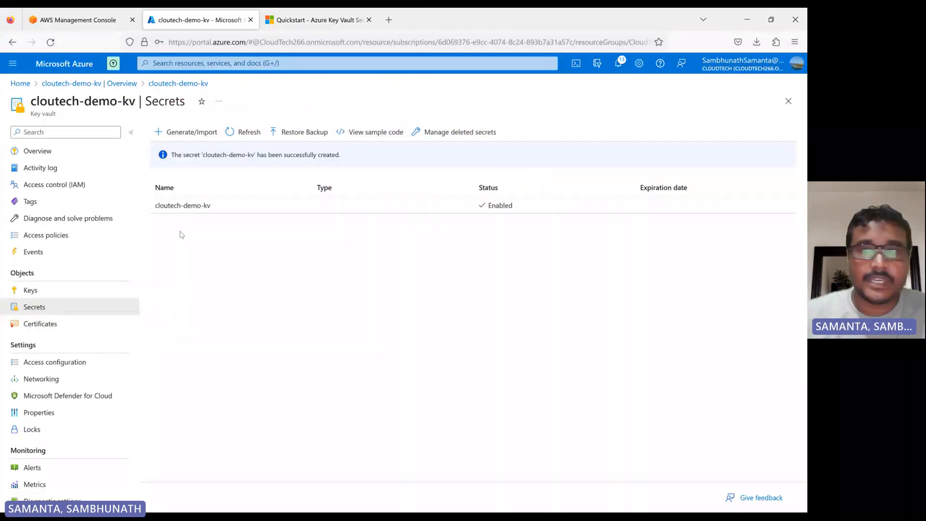
click(36, 151)
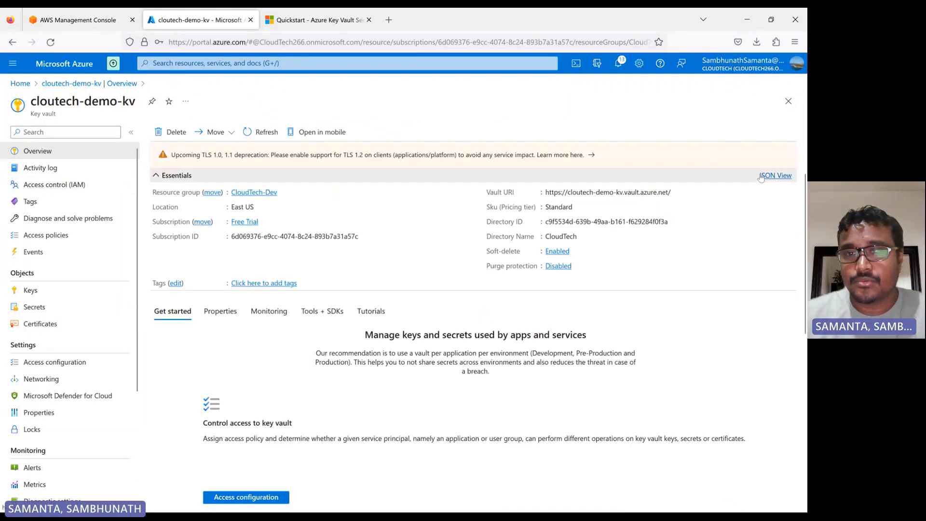
click(776, 175)
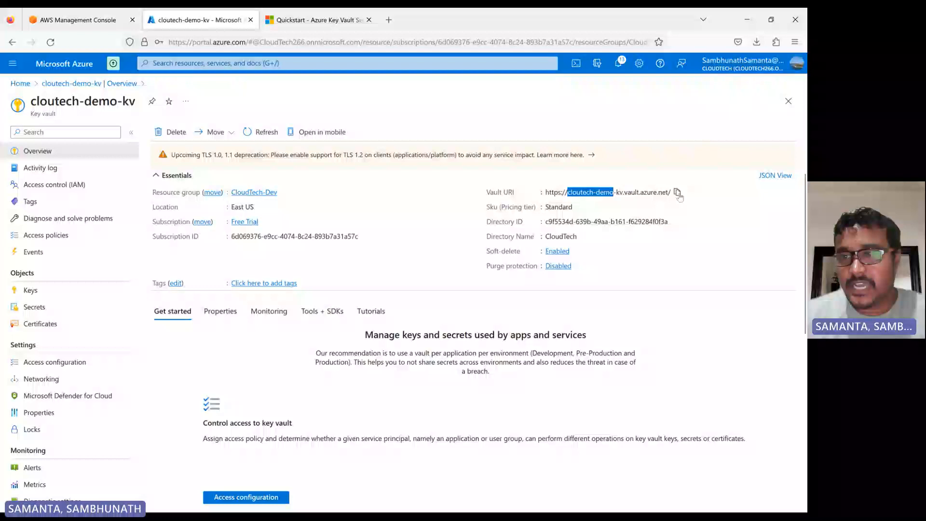
click(677, 192)
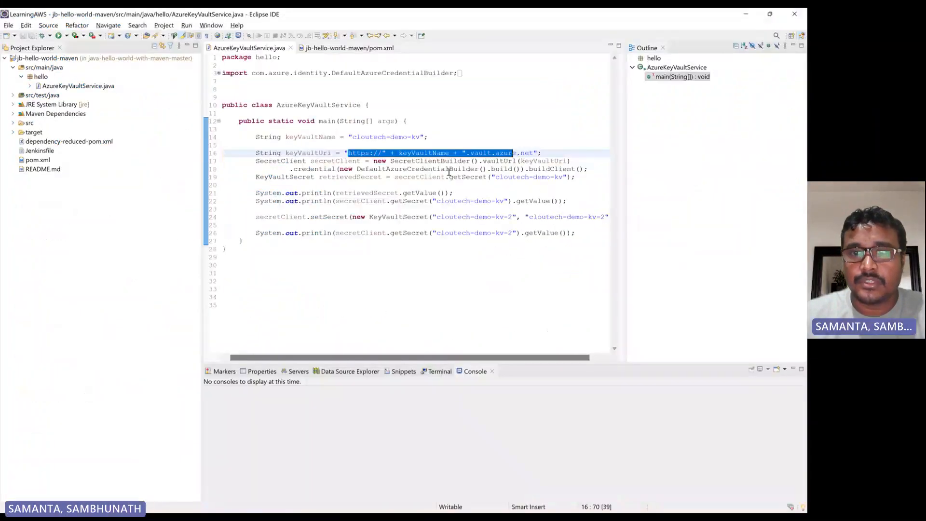
click(542, 153)
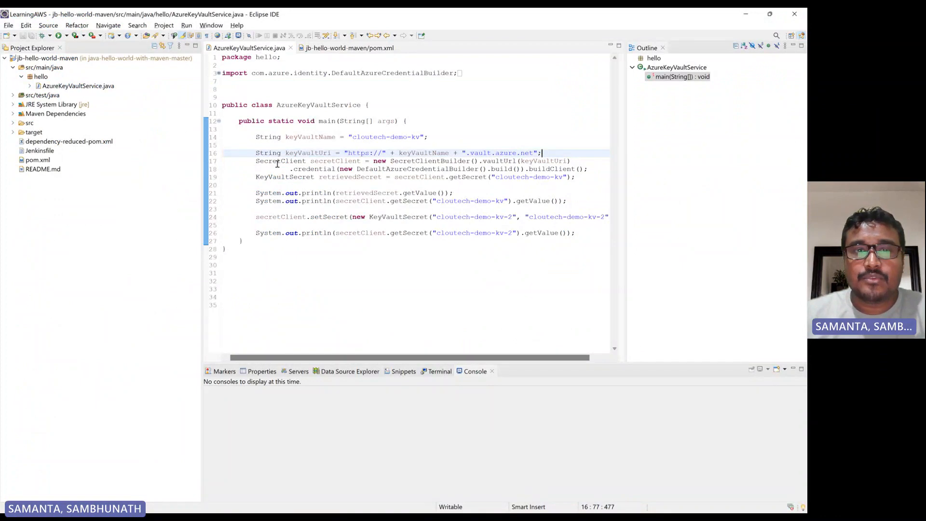
double_click(429, 160)
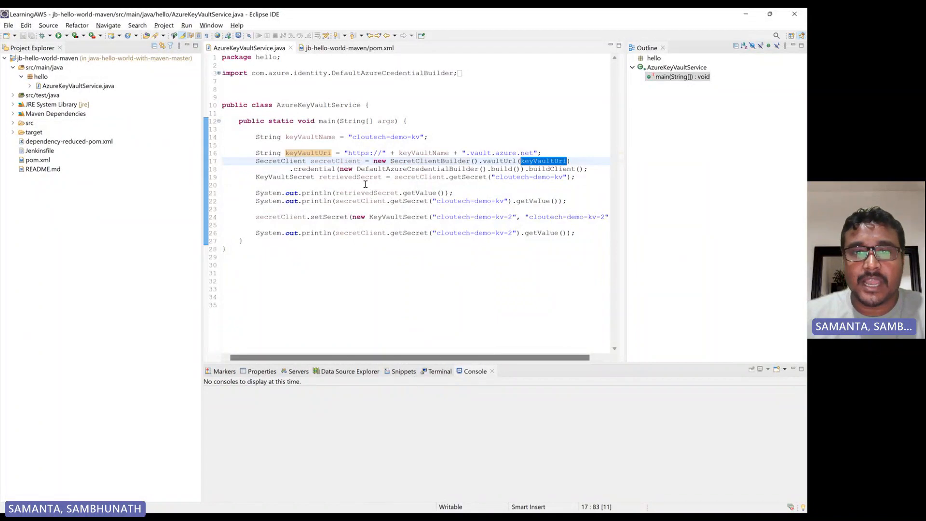
double_click(417, 168)
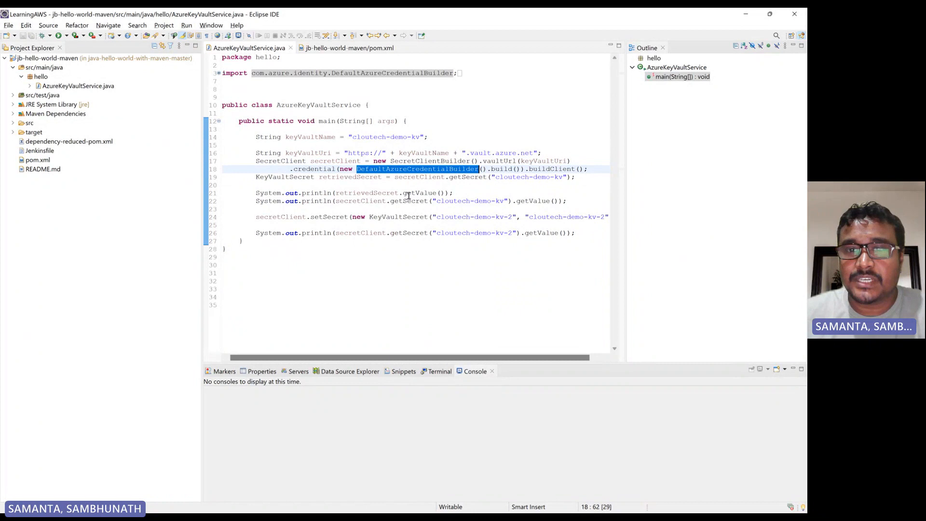
mouse_move(351, 184)
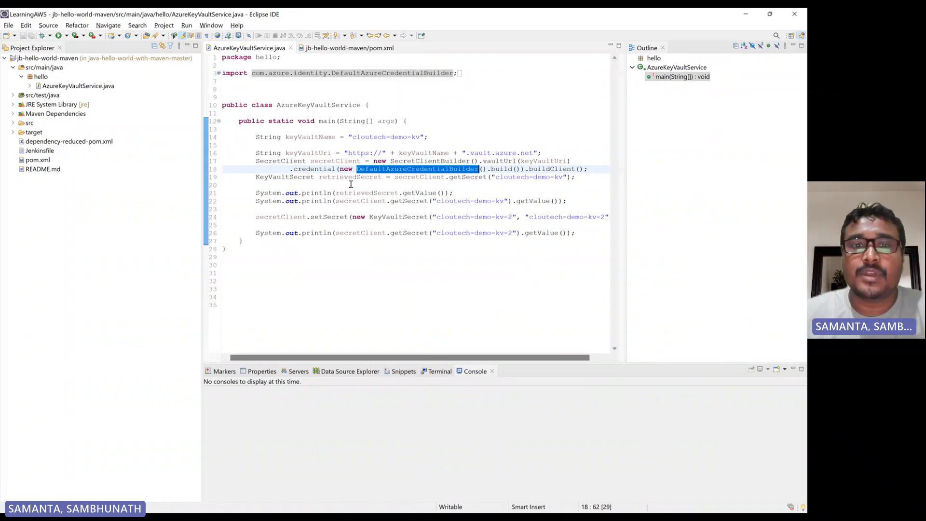
mouse_move(457, 179)
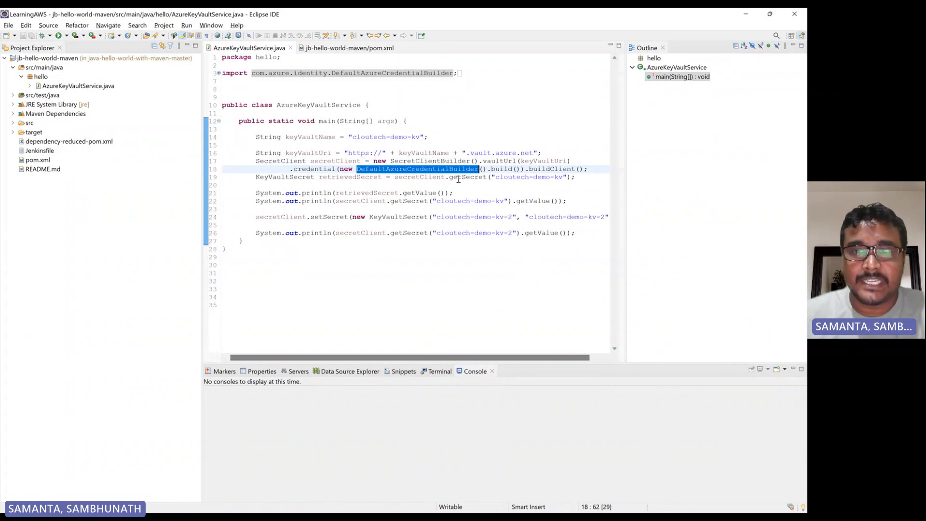
mouse_move(431, 192)
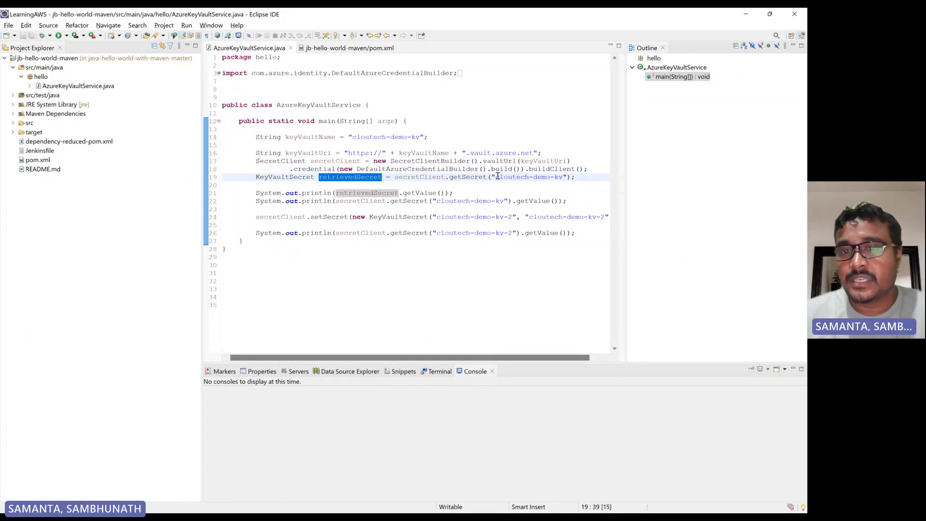
double_click(528, 178)
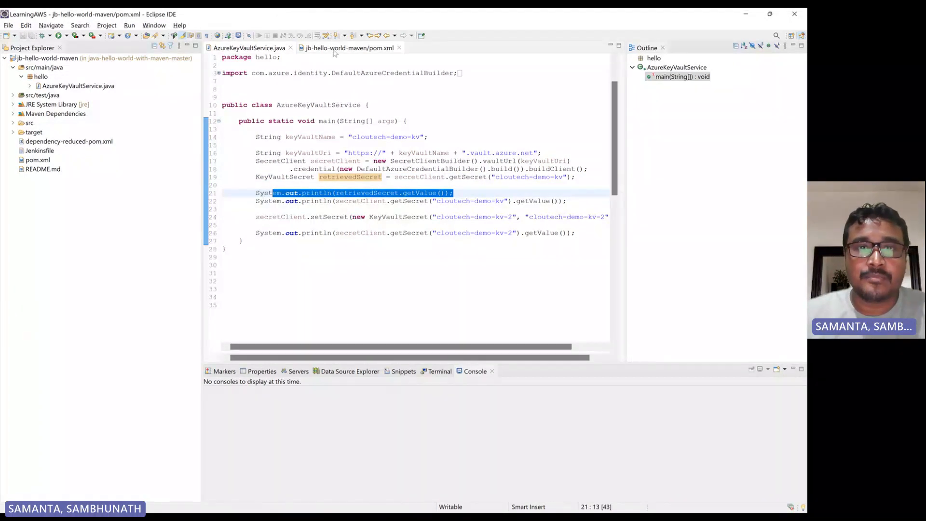
Review the azure-security-keyvault-secrets and azure-identity dependencies in pom.xml.
click(349, 47)
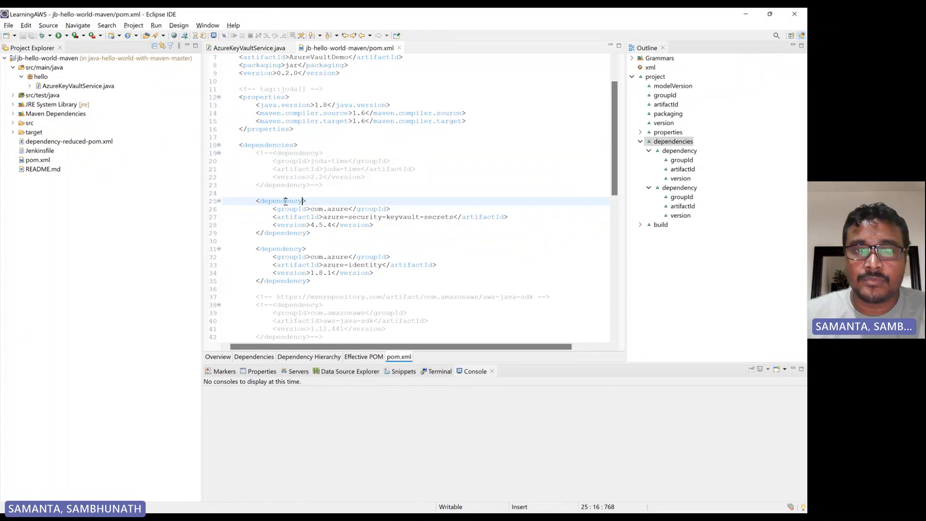
double_click(438, 216)
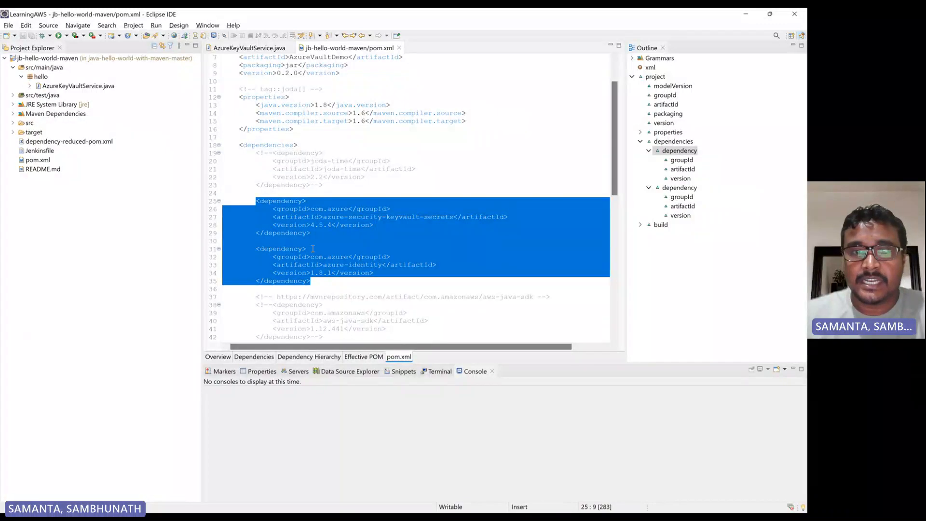
click(310, 281)
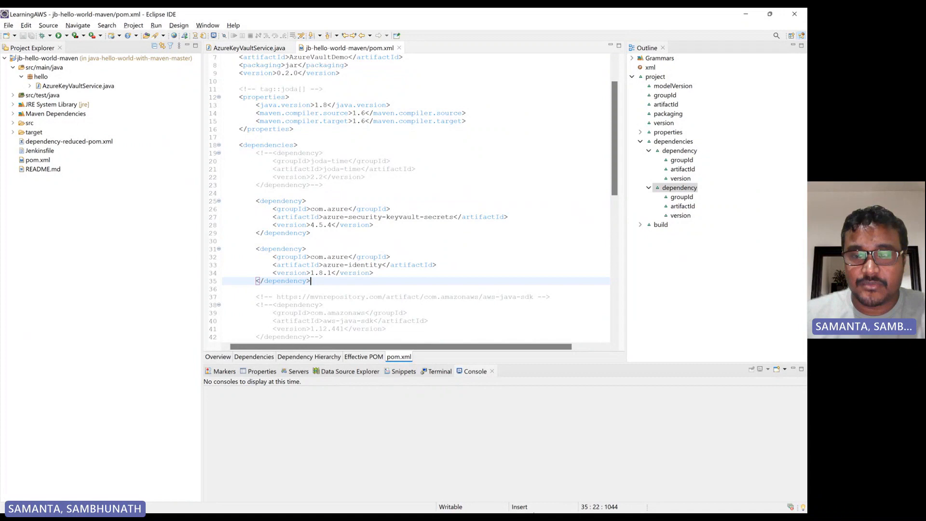
click(513, 500)
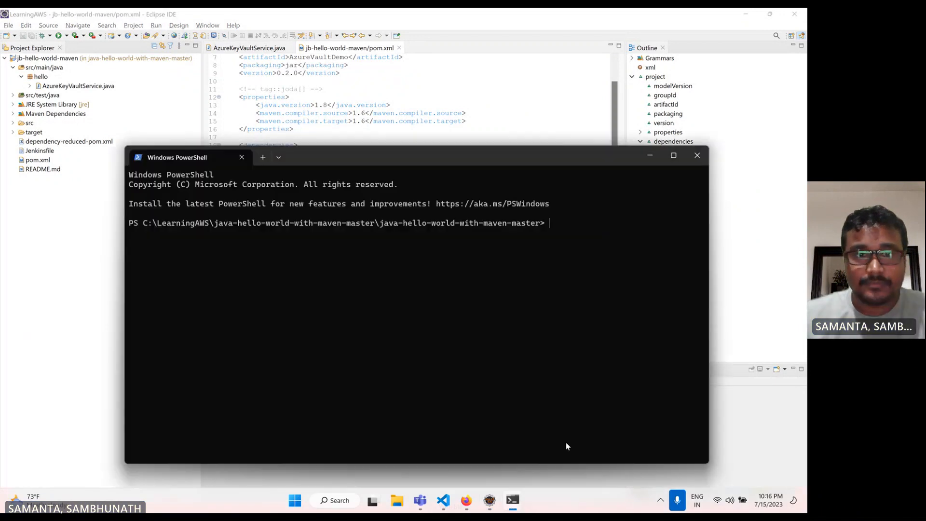
Run mvn install on AzureVaultDemo until BUILD SUCCESS, then return to the Eclipse editor.
text(mvn clea)
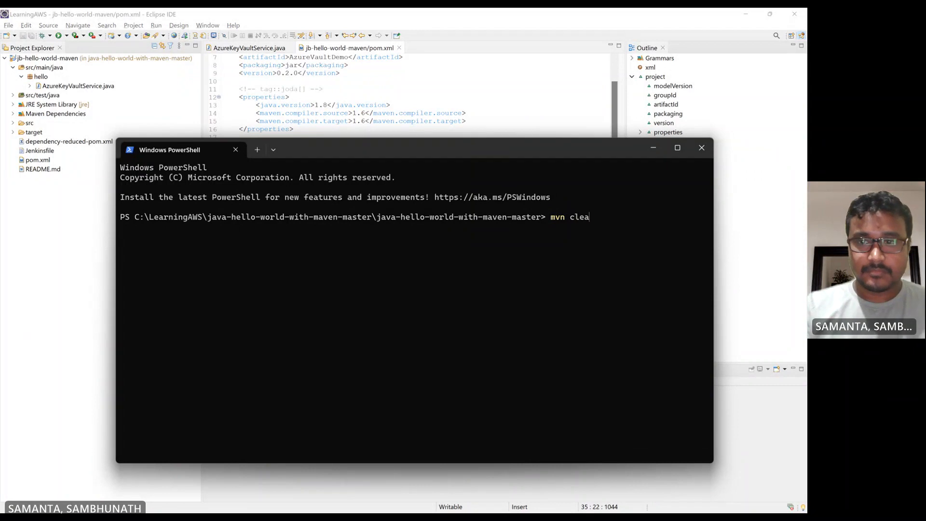
text(n install)
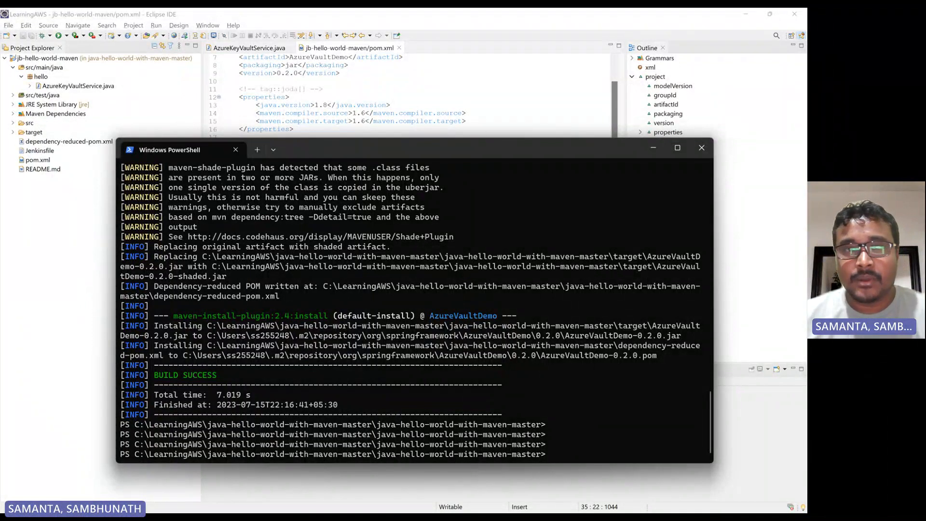
click(702, 148)
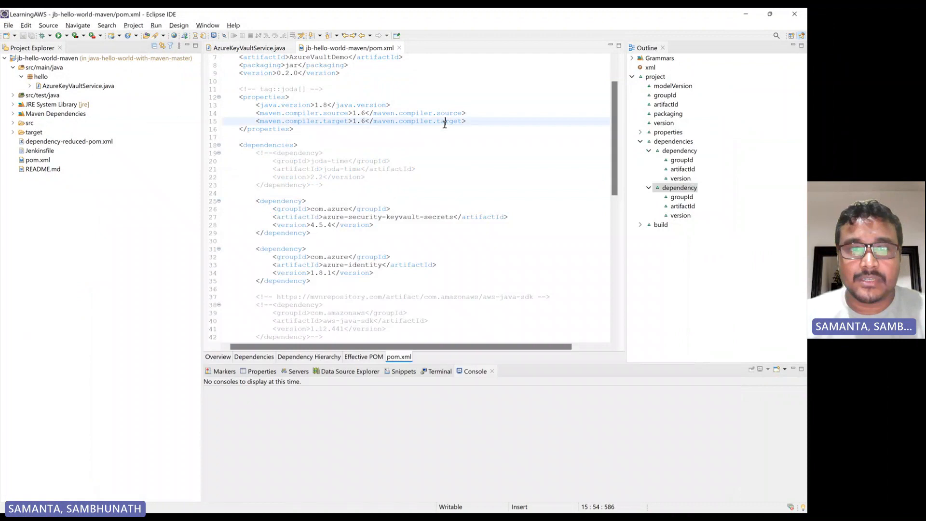
drag(254, 200, 310, 272)
text(mvn de)
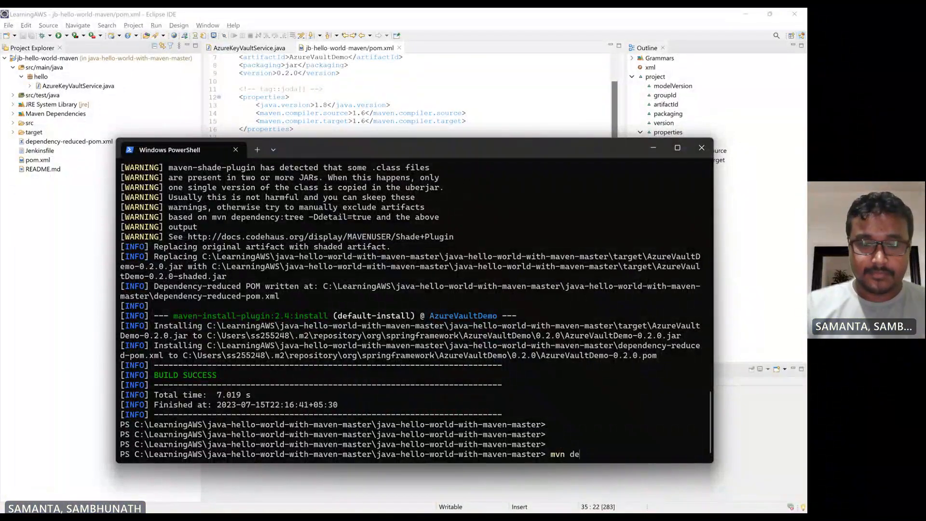
Run mvn dependency:tree for AzureVaultDemo 0.2.0 in the project folder.
text(pende)
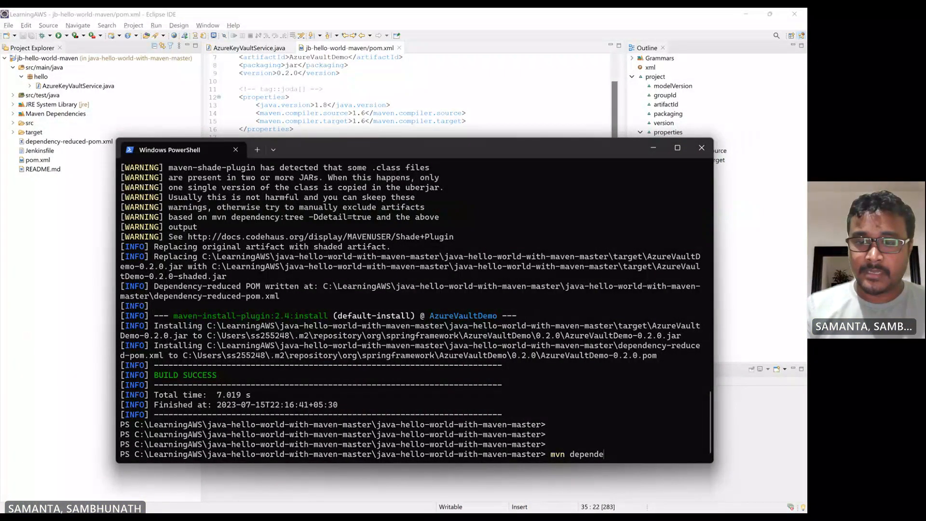
text(ncy)
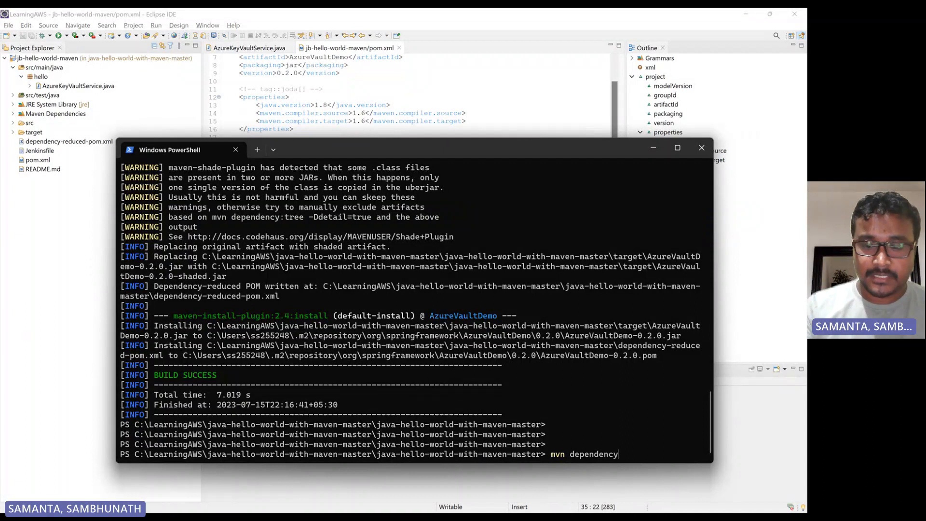
text(:tree)
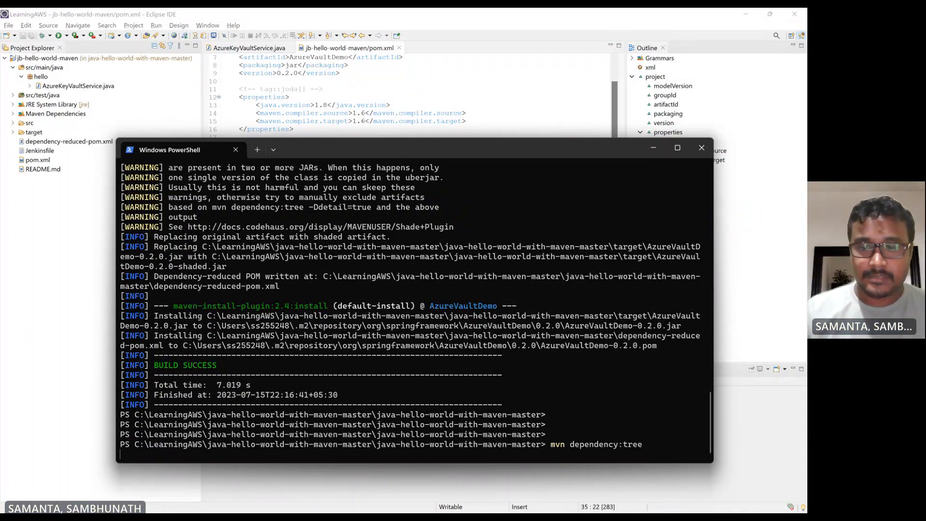
key(Enter)
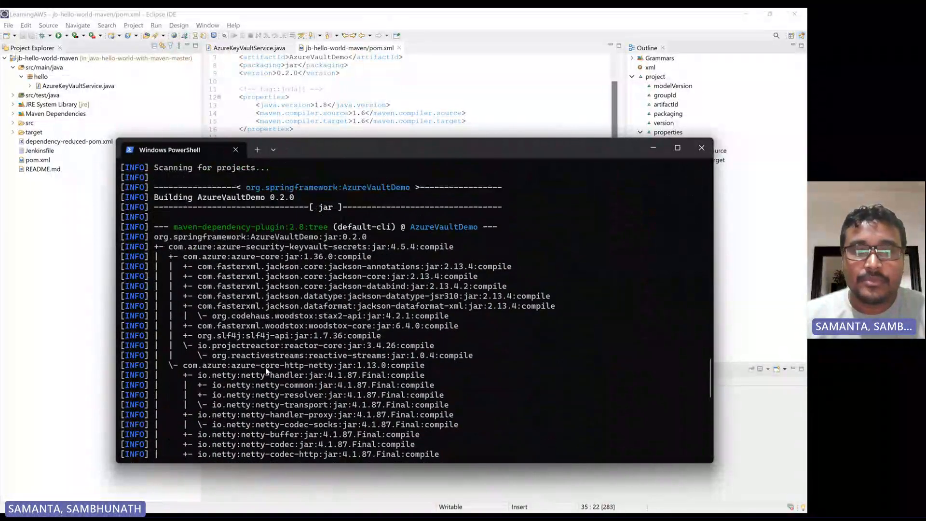
mouse_move(317, 301)
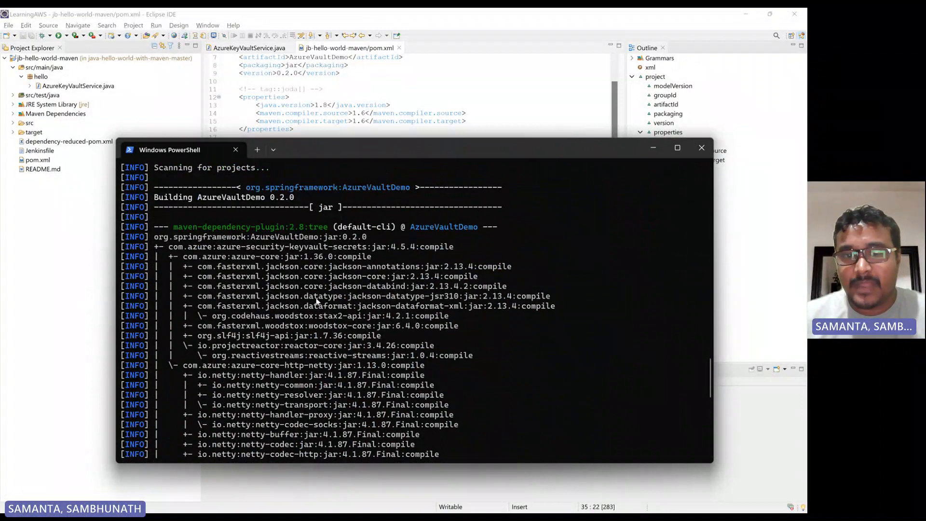
mouse_move(392, 303)
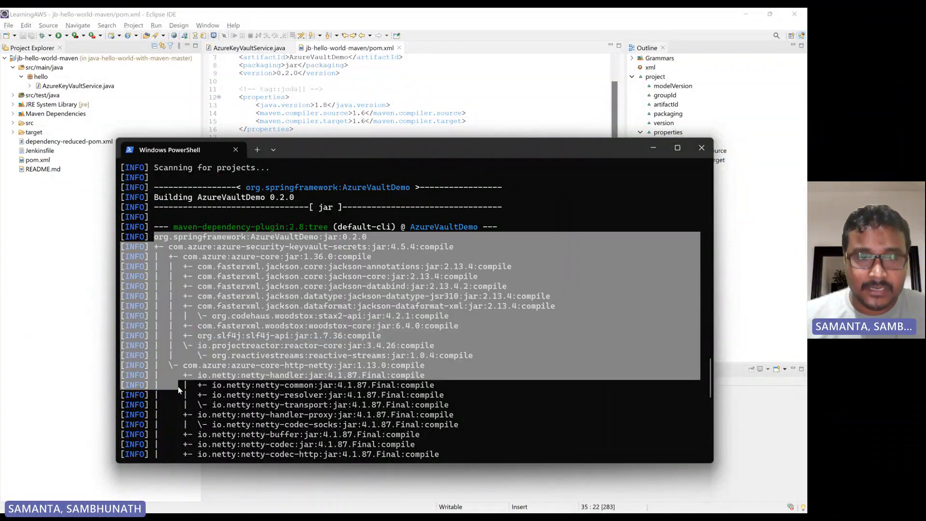
Scroll through the dependency tree listing keyvault-secrets, azure-identity, azure-core and Netty libraries.
scroll(down, 3)
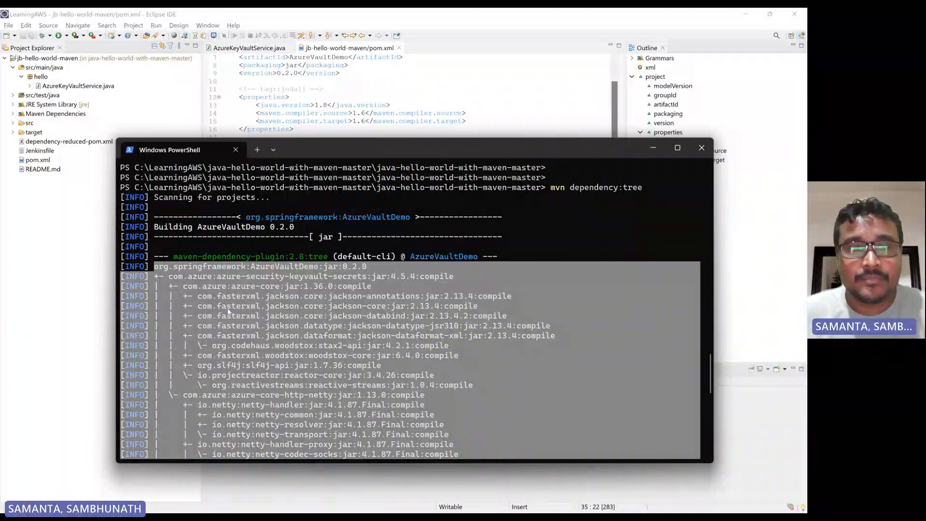
scroll(down, 3)
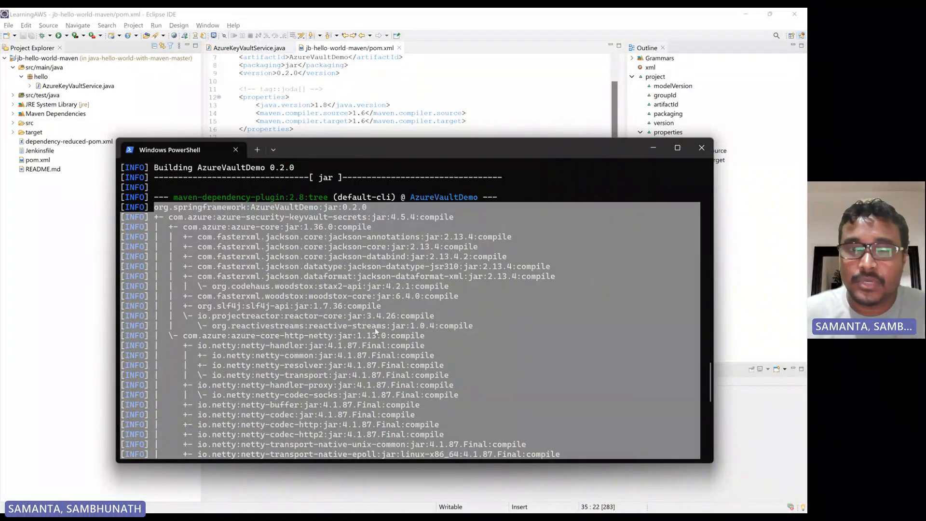
scroll(down, 3)
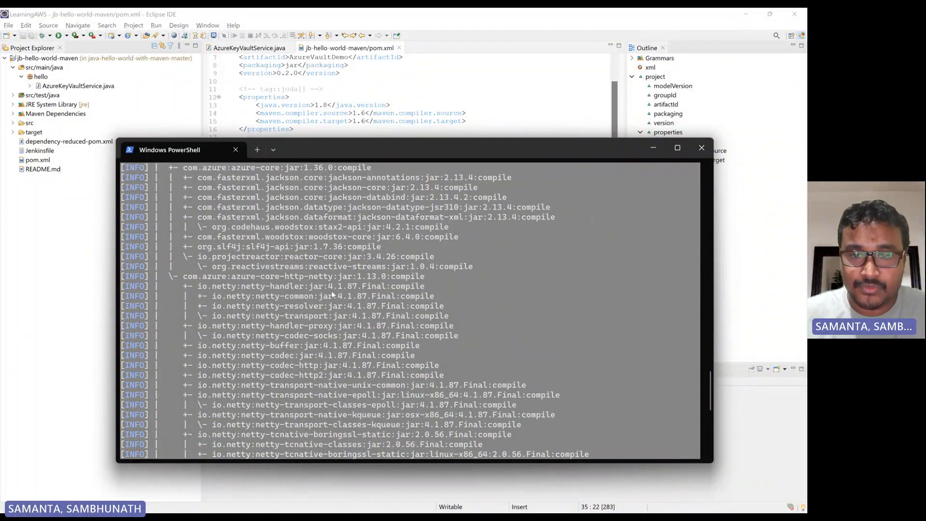
scroll(down, 3)
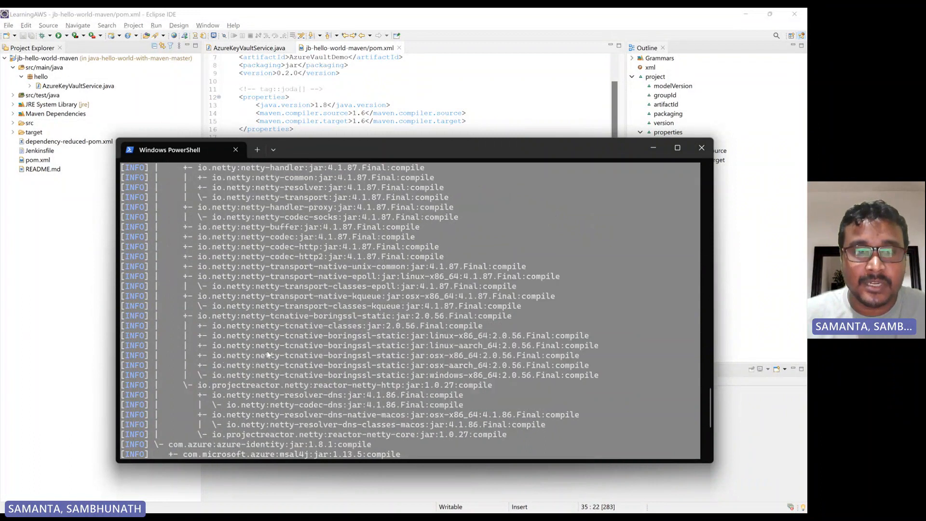
scroll(down, 3)
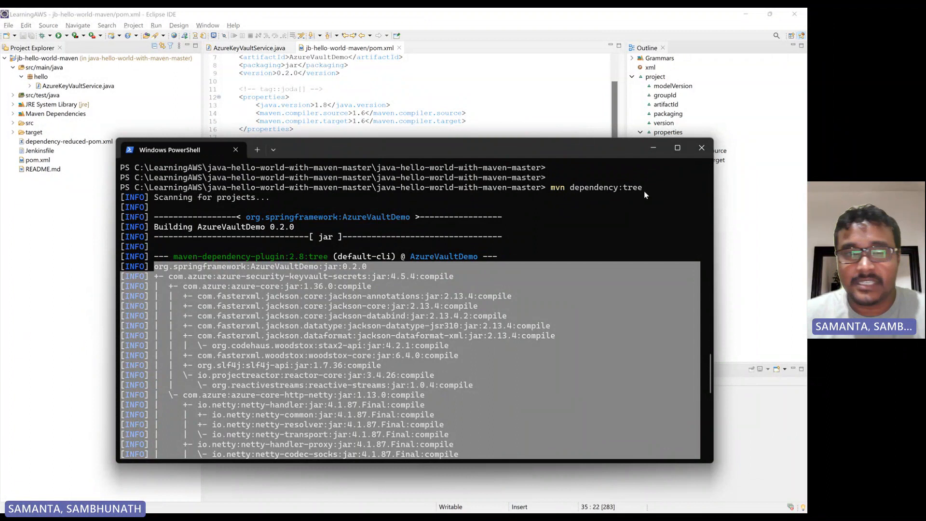
scroll(down, 3)
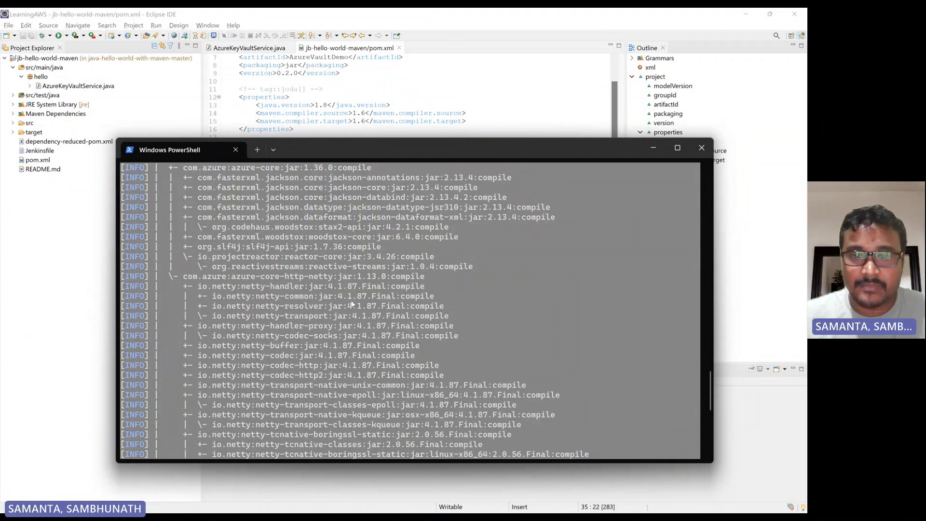
scroll(down, 3)
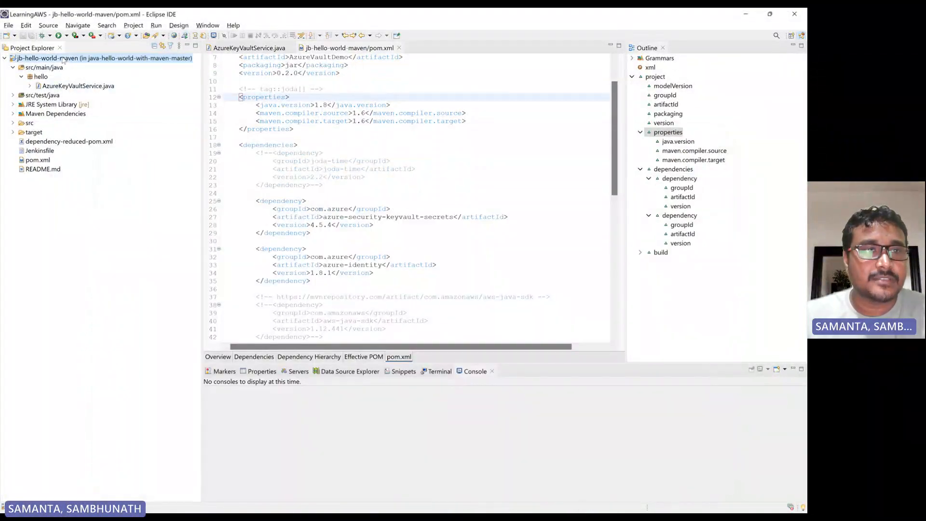
Refresh the jb-hello-world-maven project and return to editing pom.xml.
right_click(49, 58)
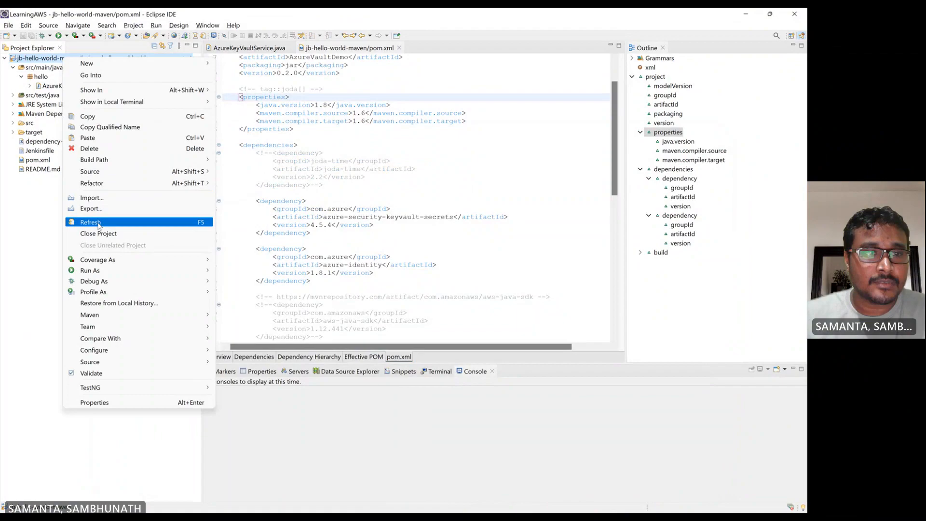
click(90, 222)
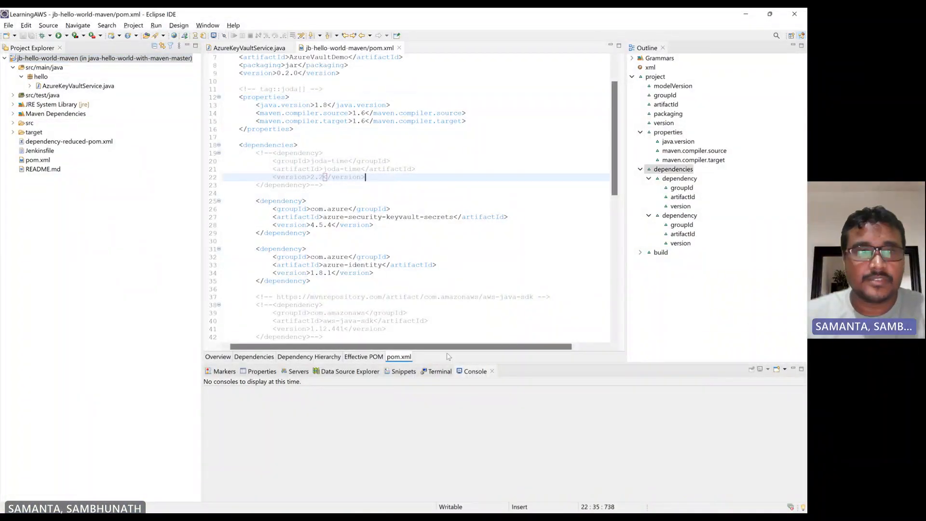
click(79, 86)
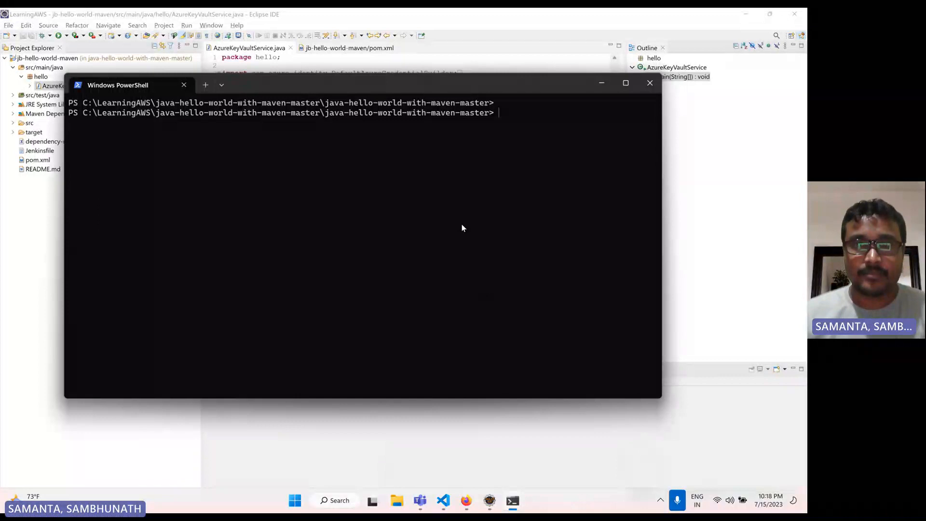
Sign the Azure CLI in with az login using the already signed-in account.
text(az)
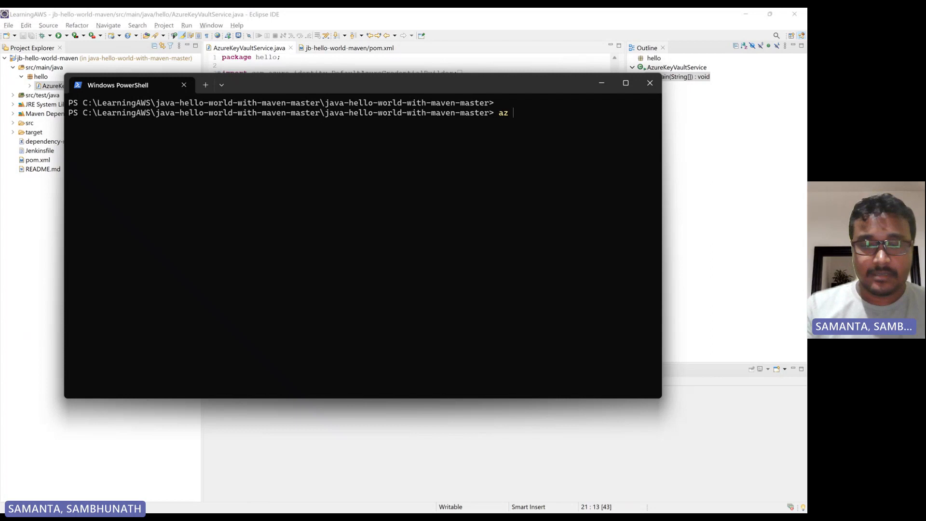
text(login)
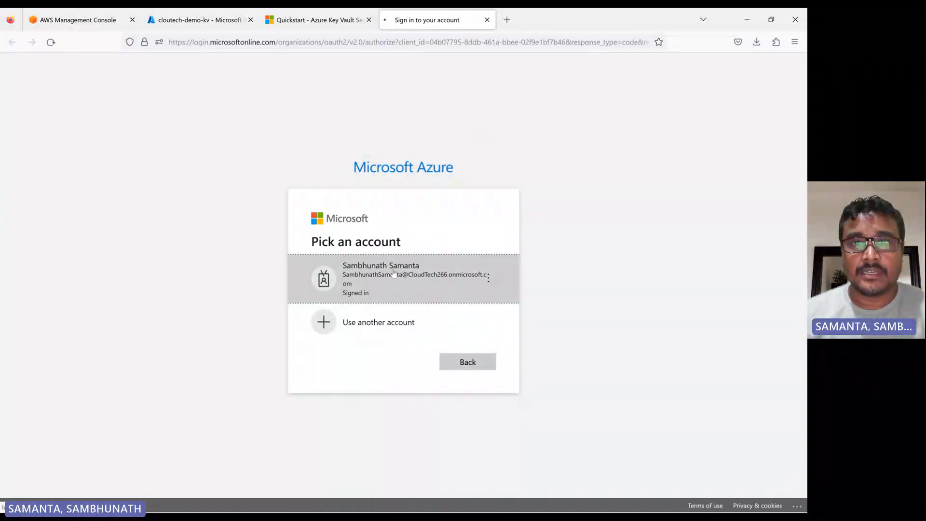
click(403, 279)
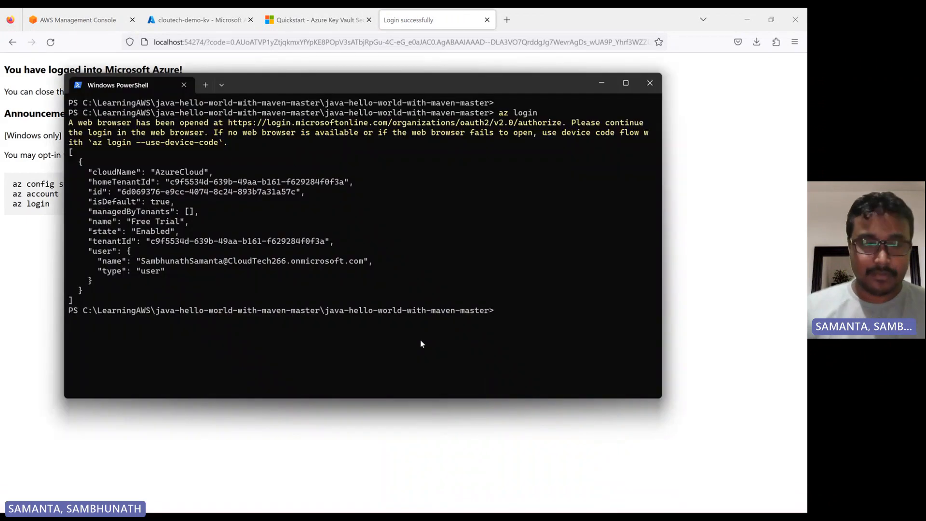
List the Free Trial subscription's virtual machines with az vm list.
text(az)
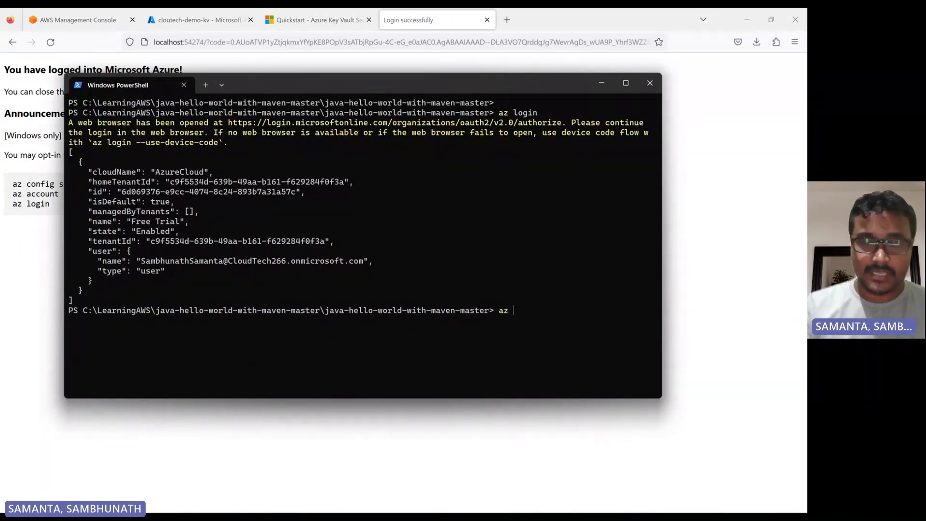
text(vm l)
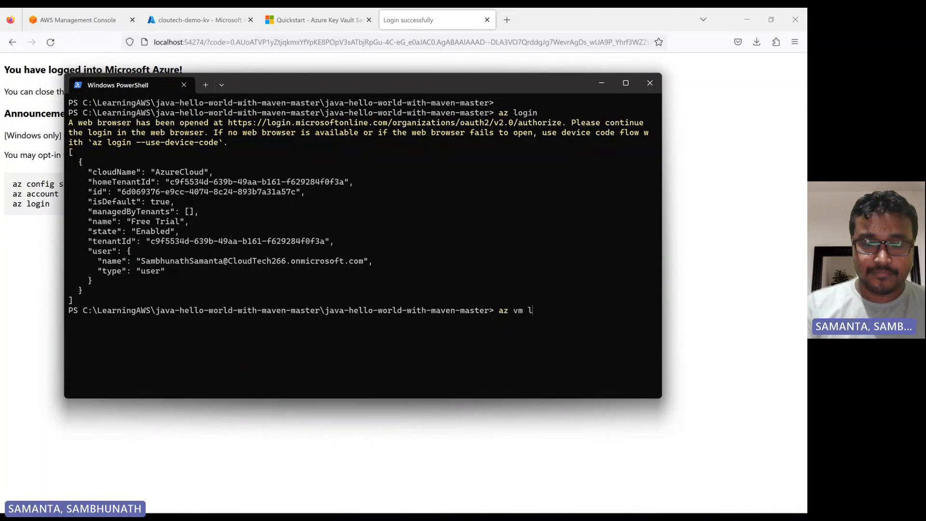
text(ist)
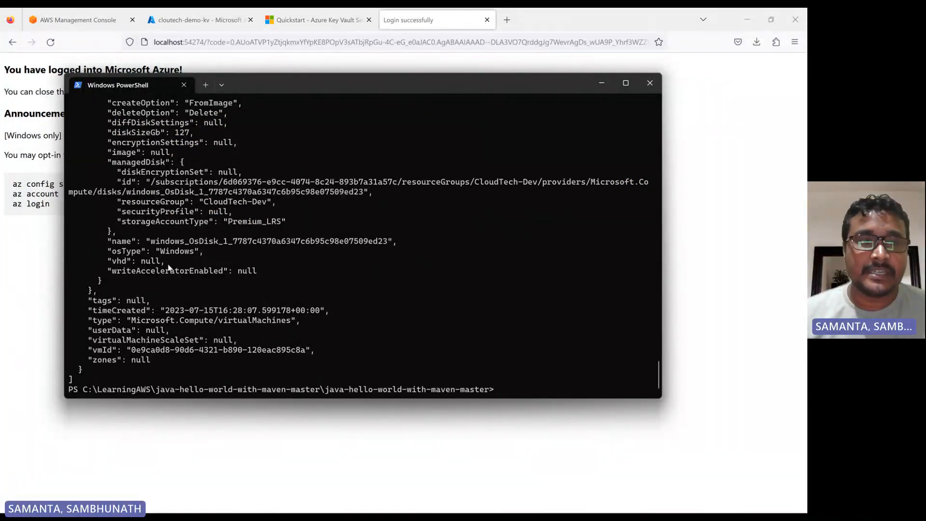
mouse_move(576, 200)
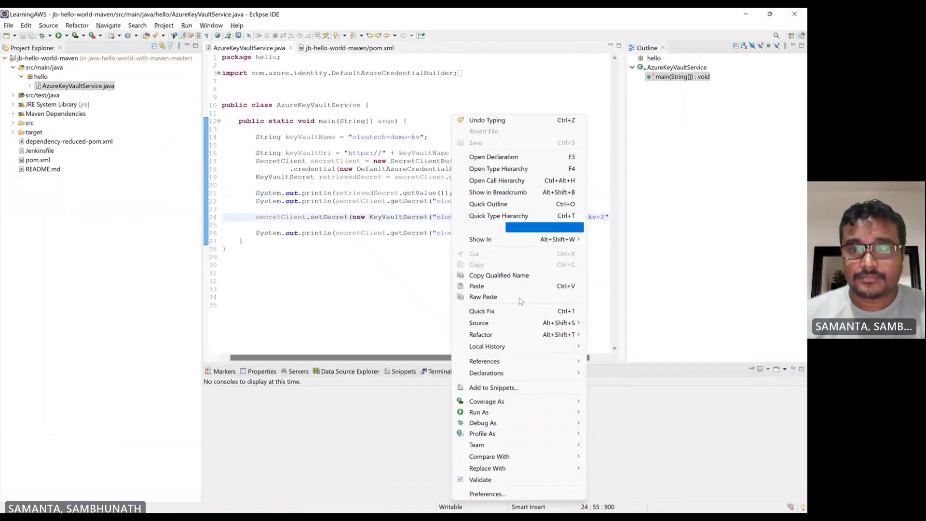
mouse_move(479, 412)
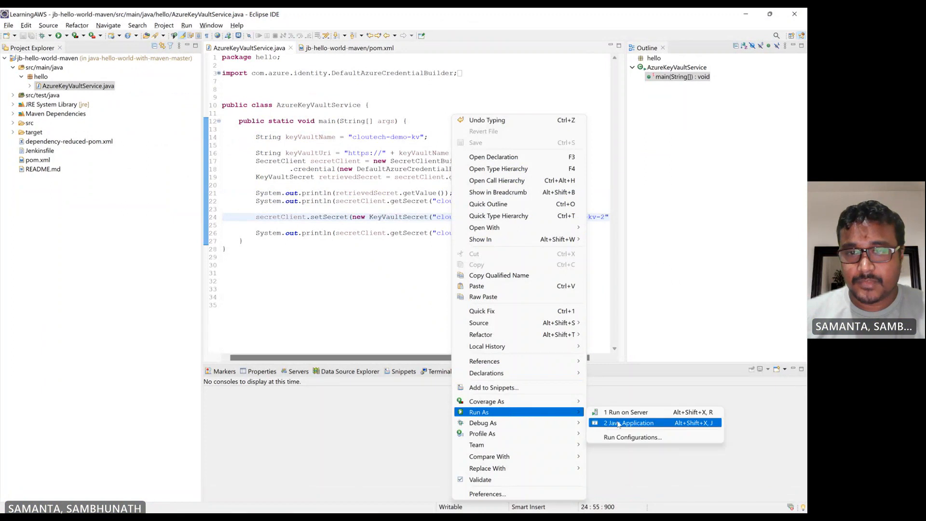
Launch AzureKeyVaultService as a Java application to set the second vault secret.
click(629, 423)
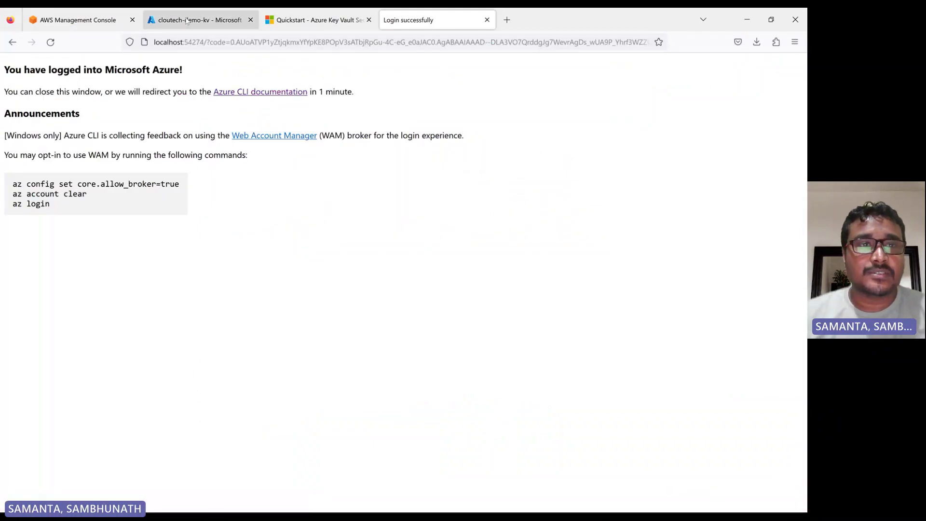
View the cloutech-demo-kv vault's Secrets list showing cloutech-demo-kv-2, then its Certificates and Keys.
click(199, 20)
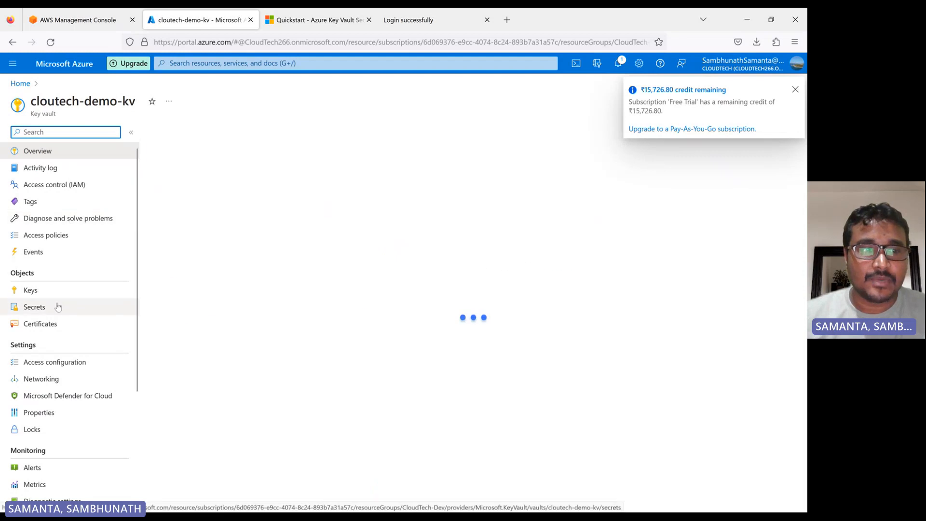
click(34, 307)
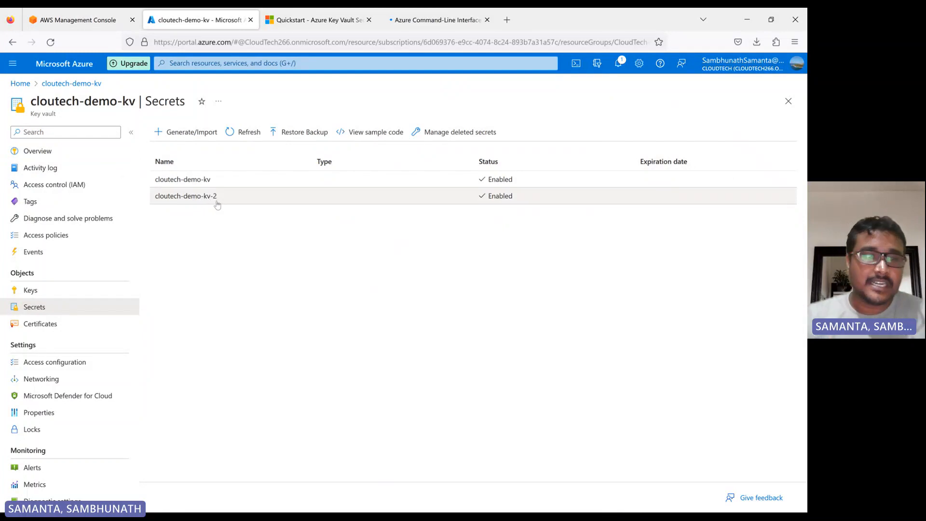
click(41, 325)
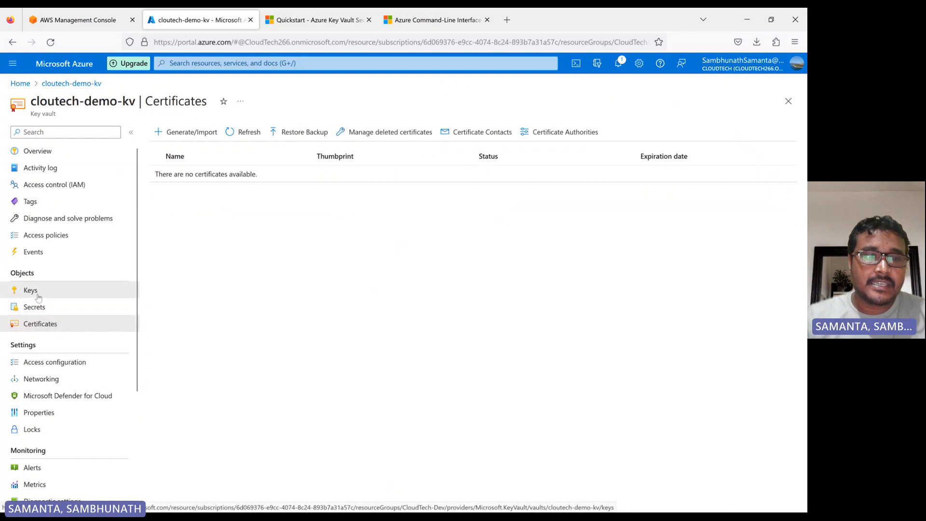
click(30, 289)
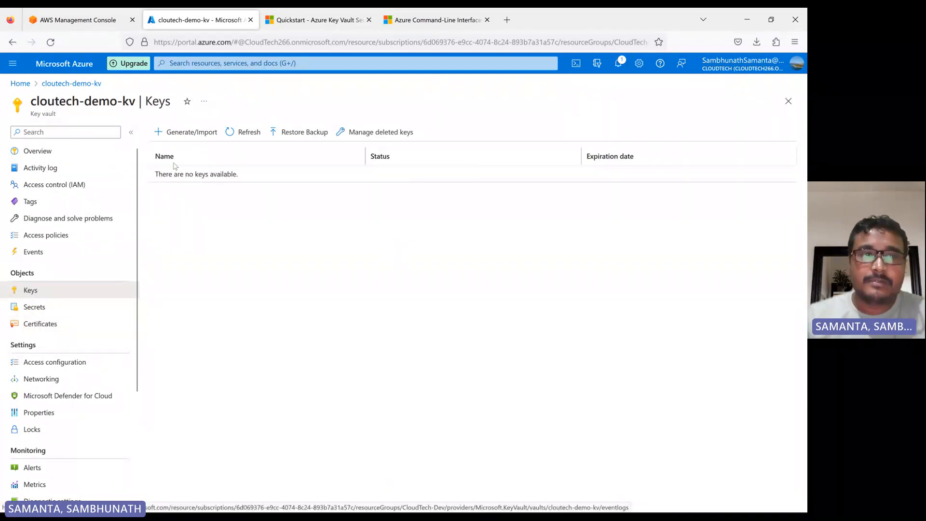
Browse the vault's Access control (IAM) and Access policies pages, ending on Access control.
click(53, 184)
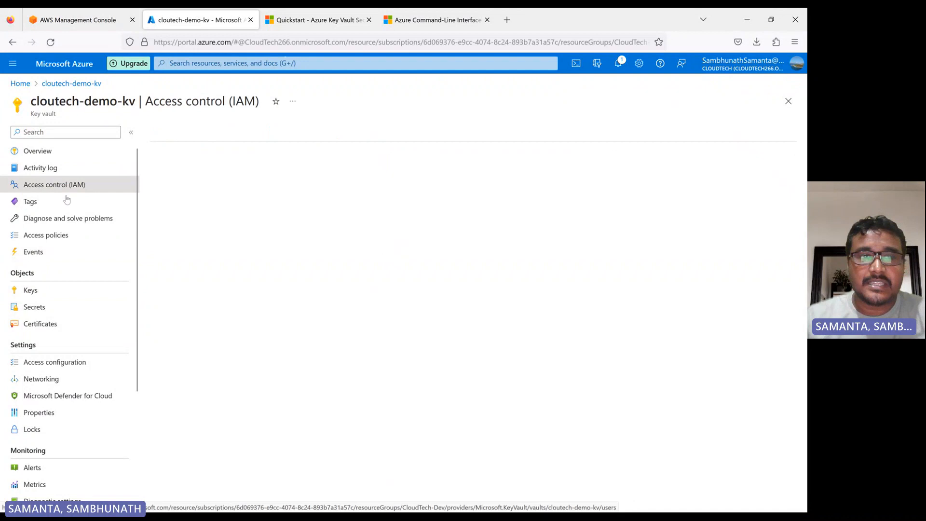
click(53, 184)
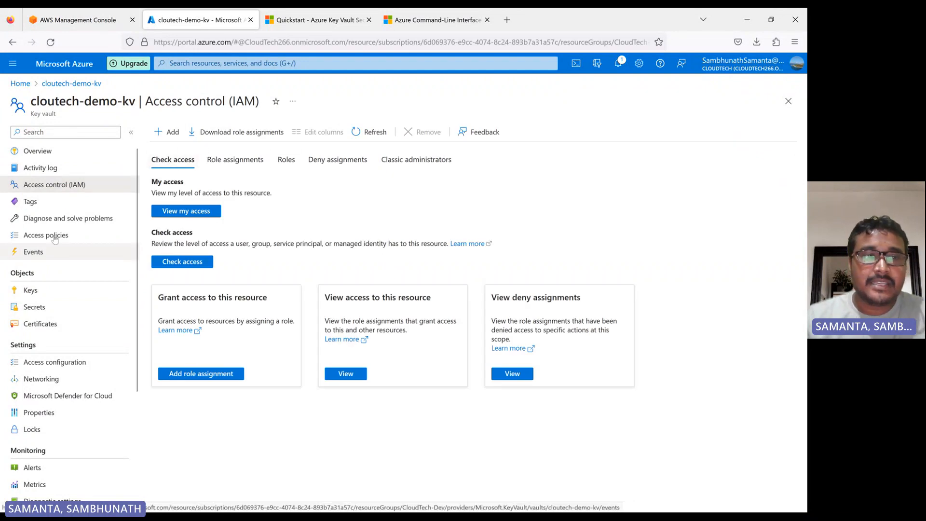
click(46, 234)
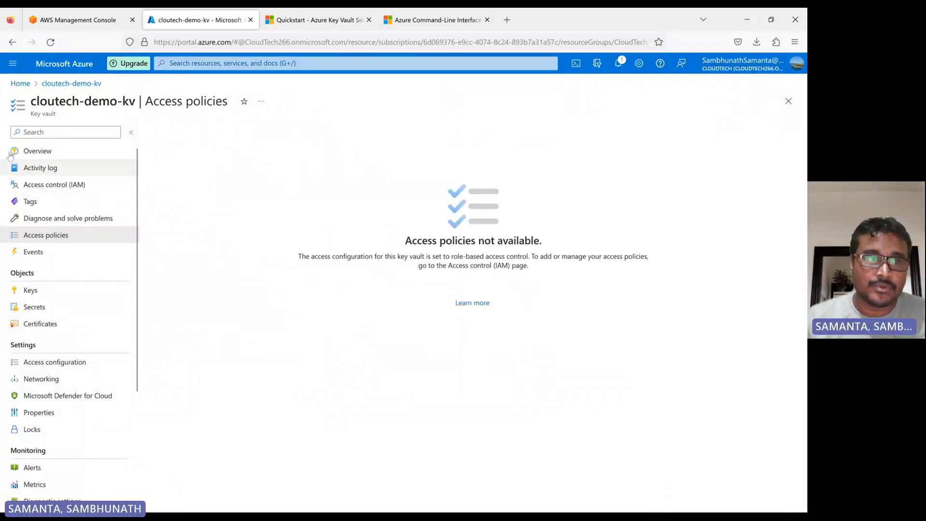
click(54, 184)
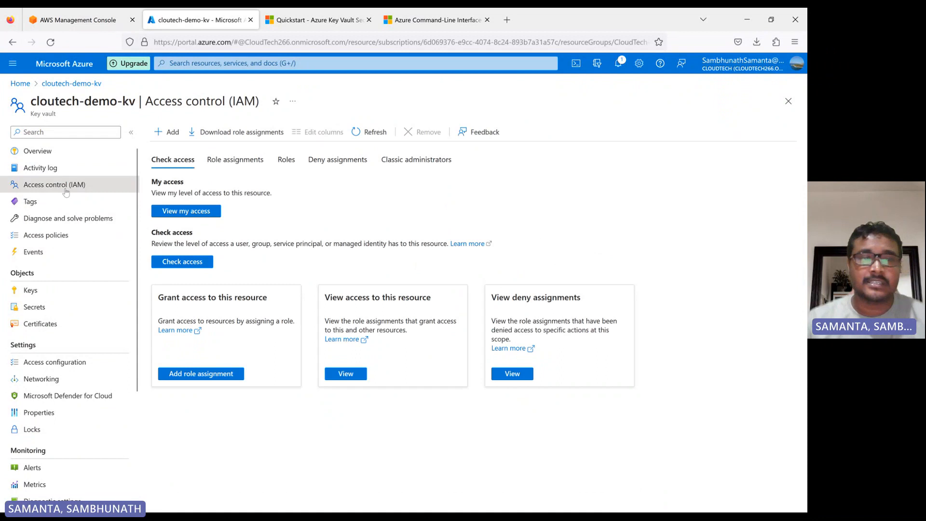